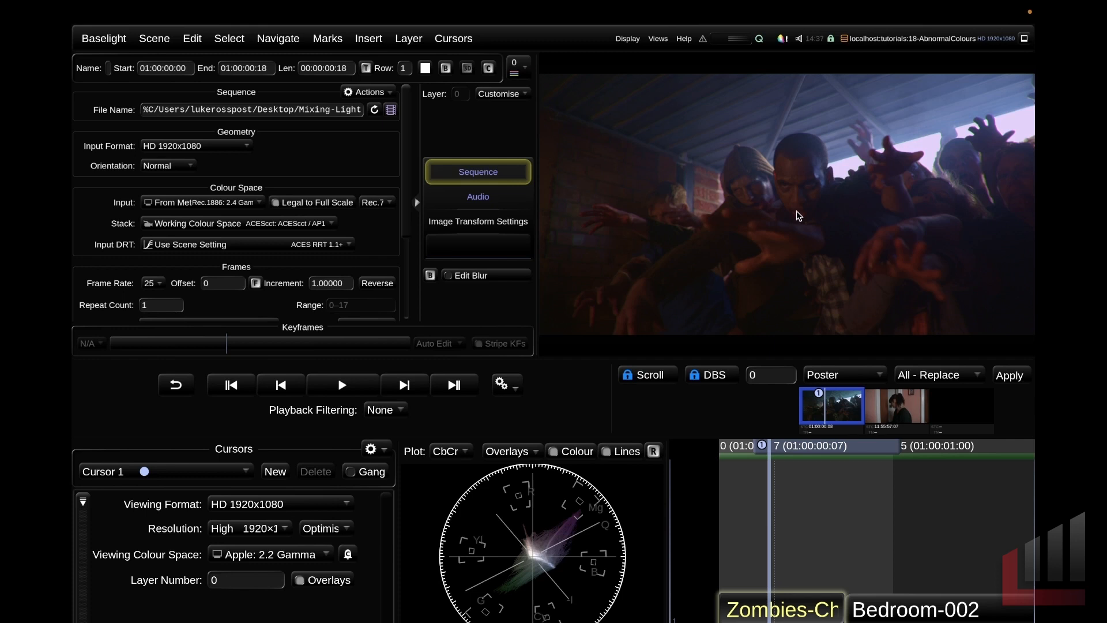
Step: Preview the bedroom shot in the timeline
left_click(857, 411)
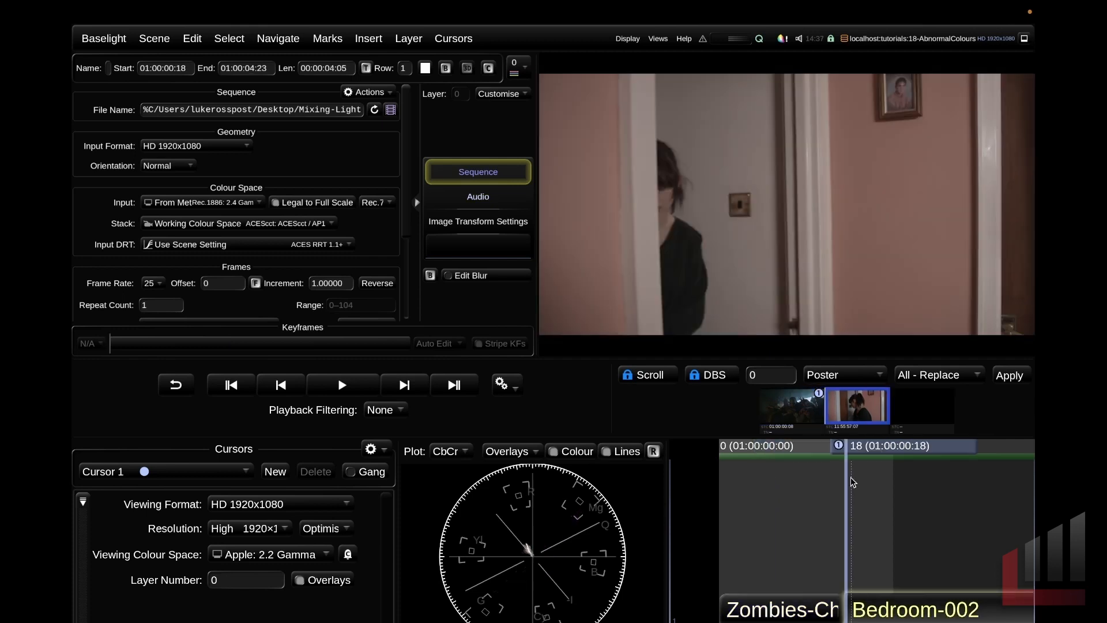
mouse_move(840, 485)
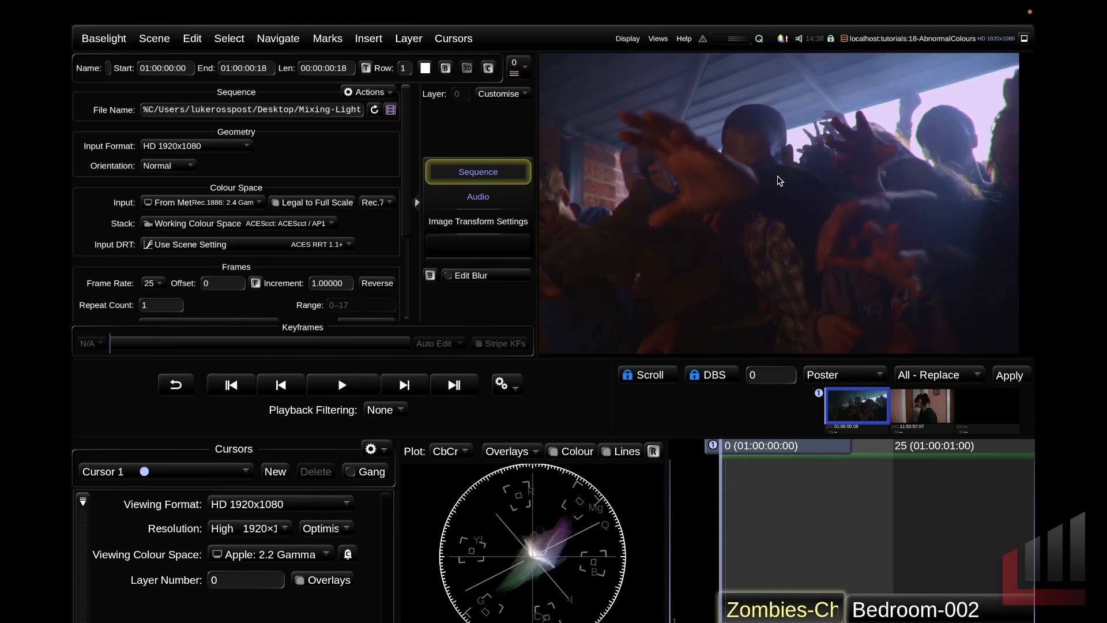
mouse_move(780, 188)
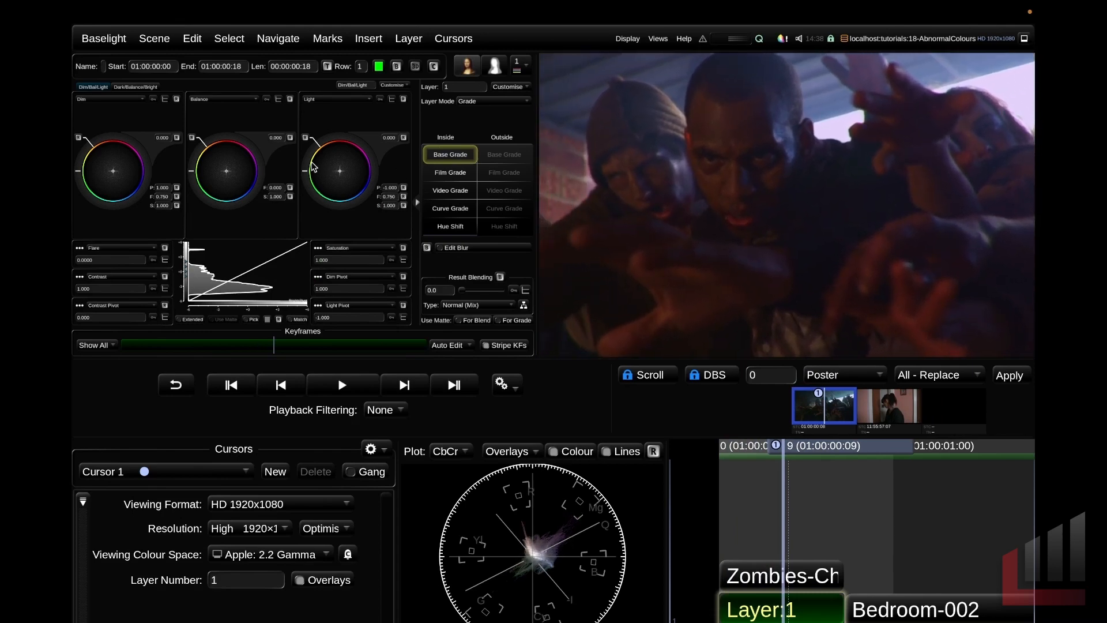
mouse_move(227, 176)
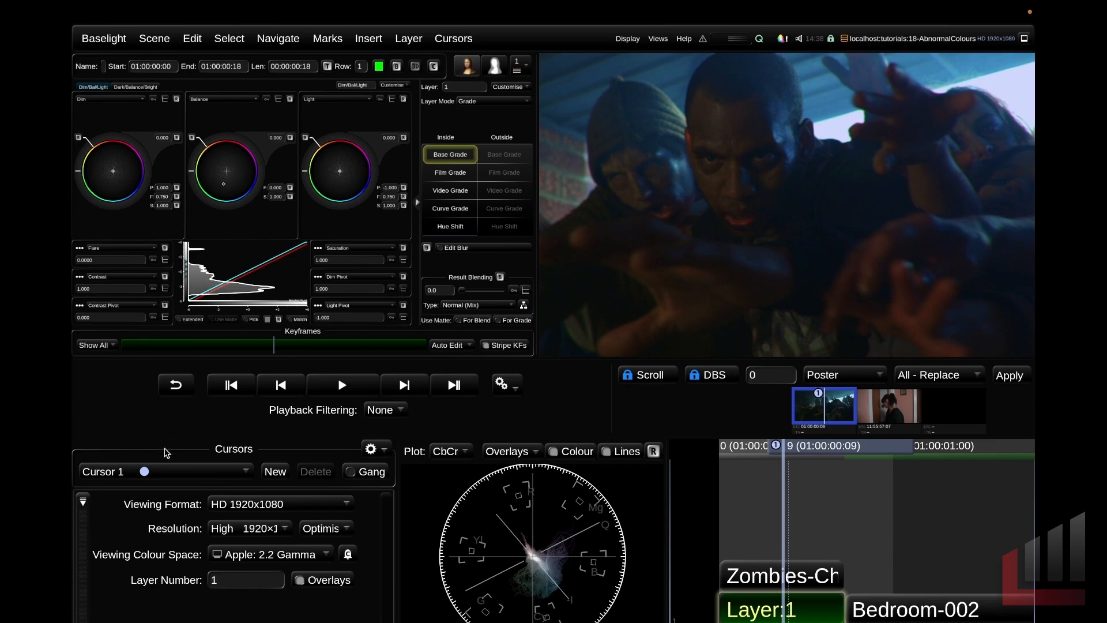
mouse_move(891, 532)
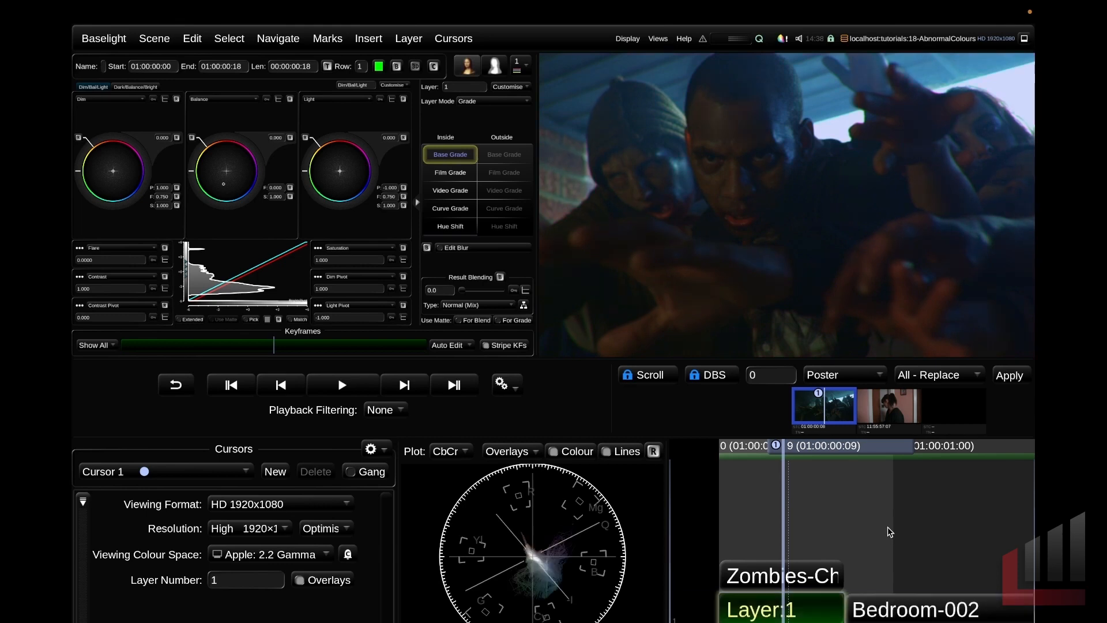
mouse_move(896, 503)
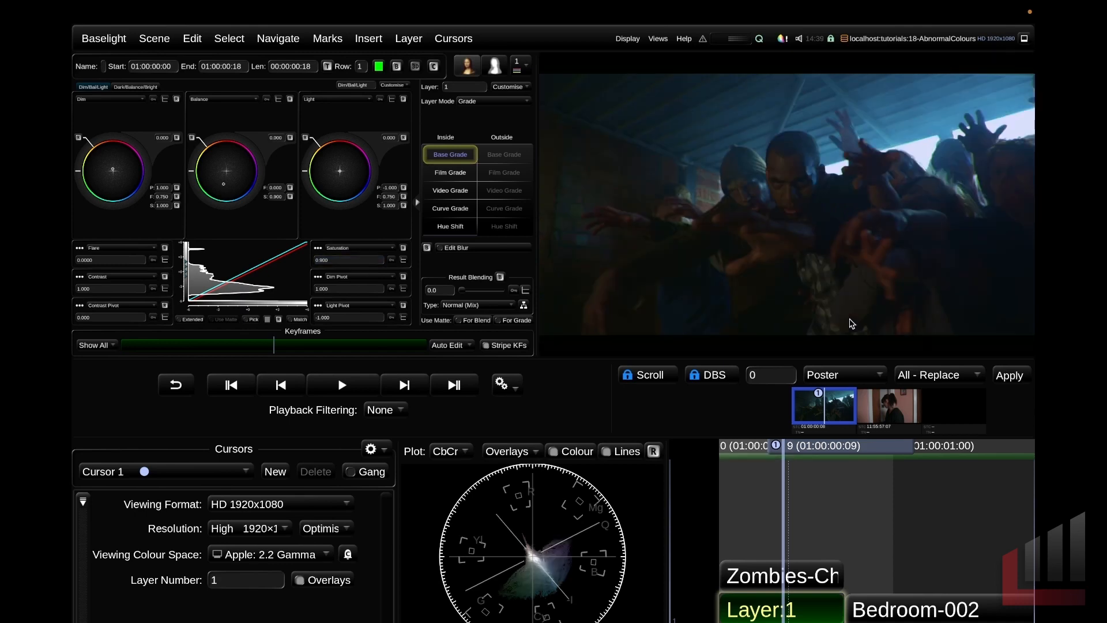
mouse_move(871, 519)
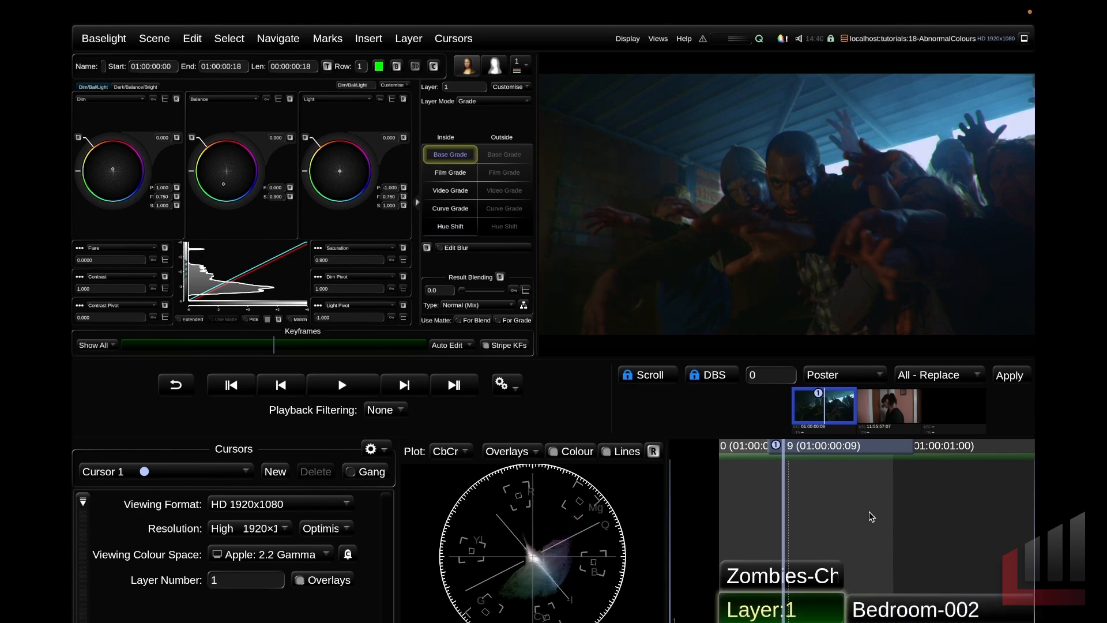
mouse_move(939, 375)
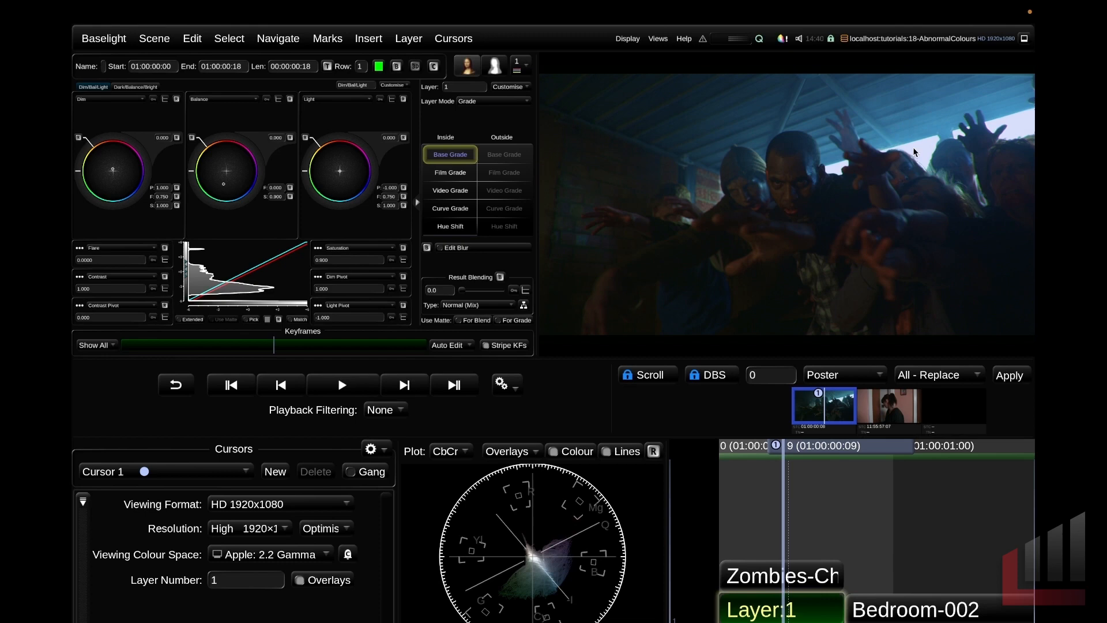
mouse_move(881, 109)
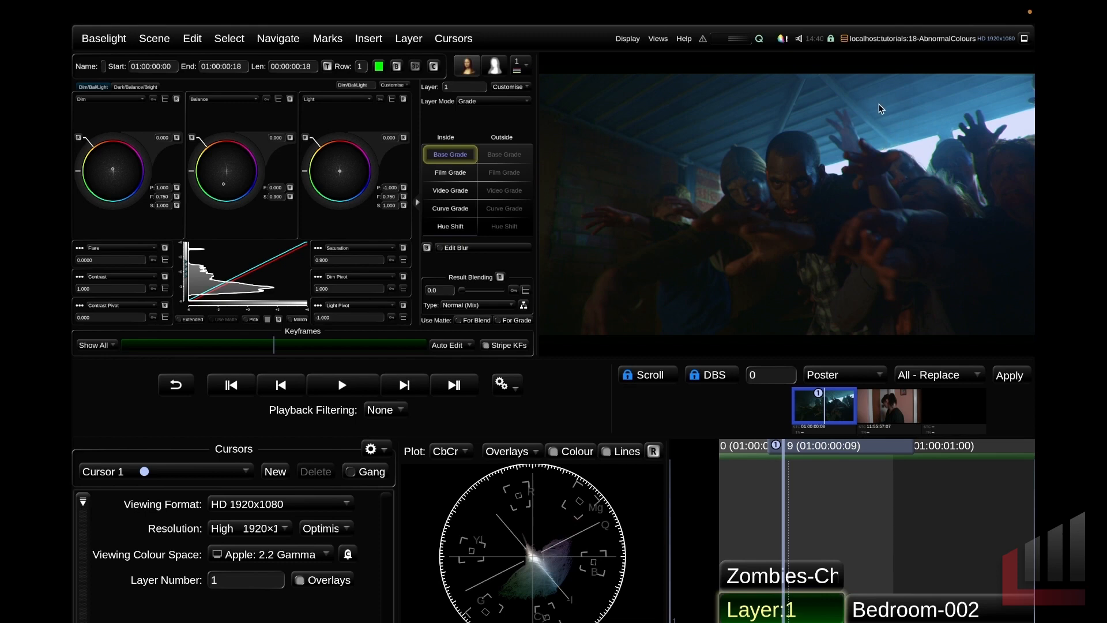
mouse_move(923, 134)
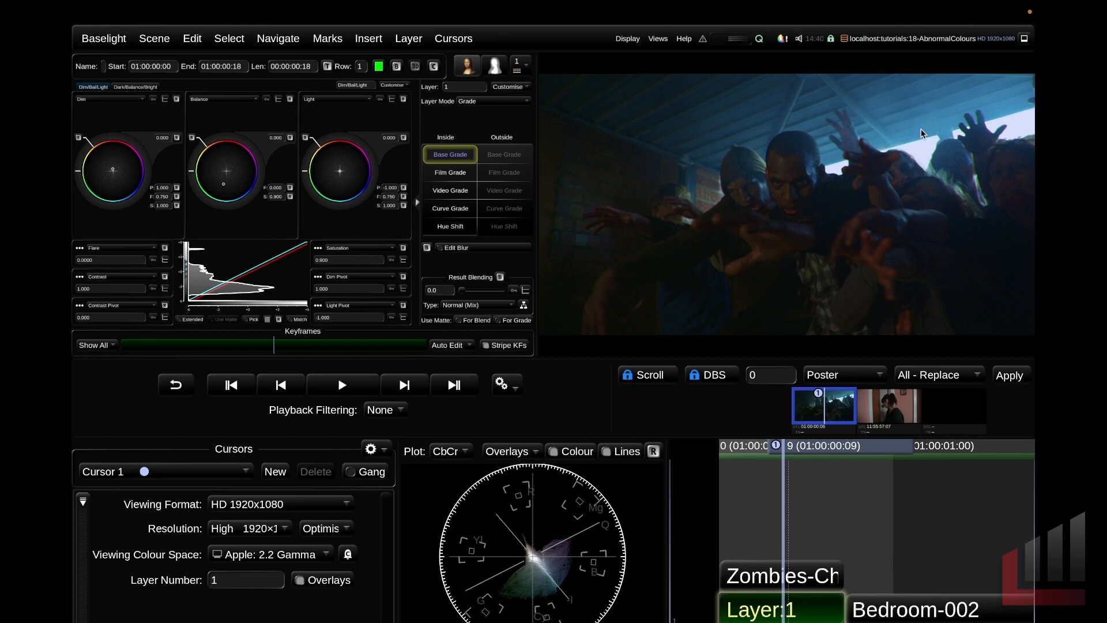
mouse_move(924, 124)
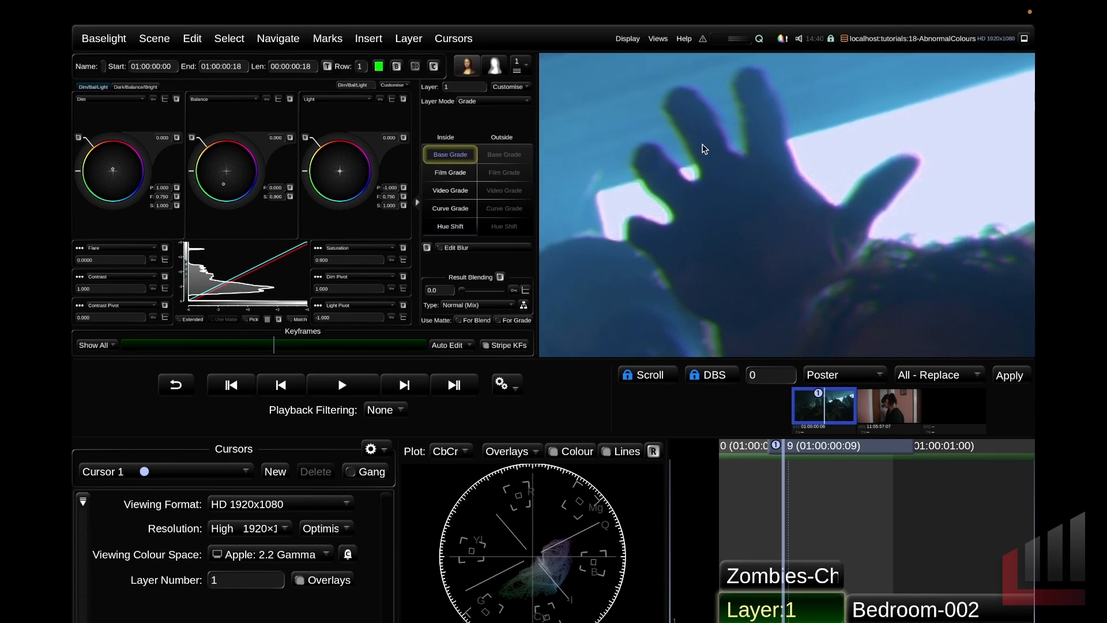
mouse_move(840, 219)
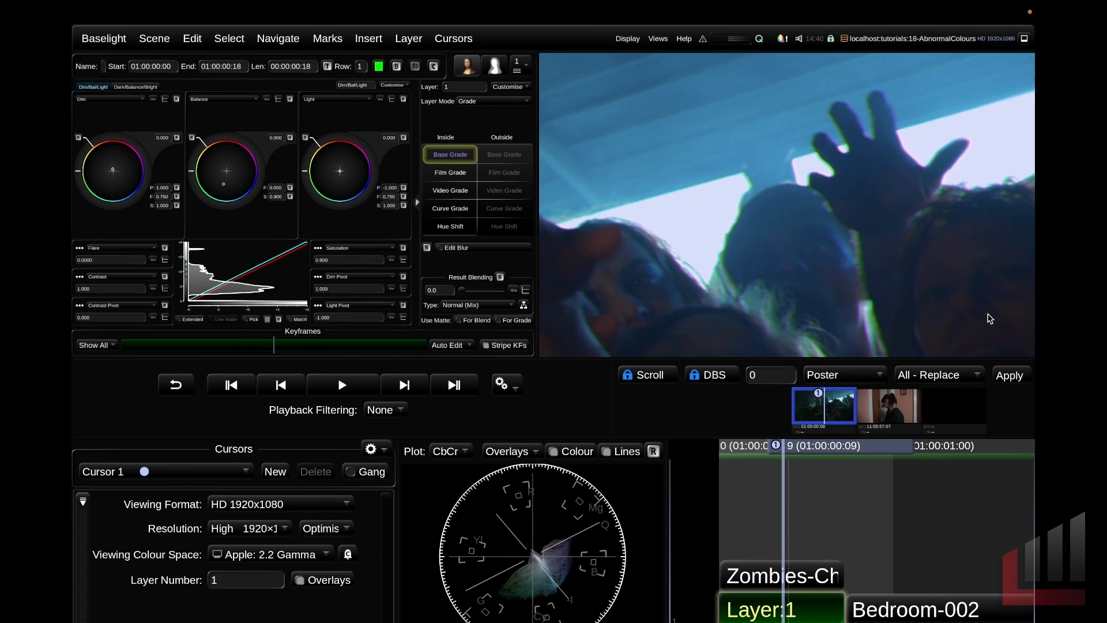
mouse_move(964, 330)
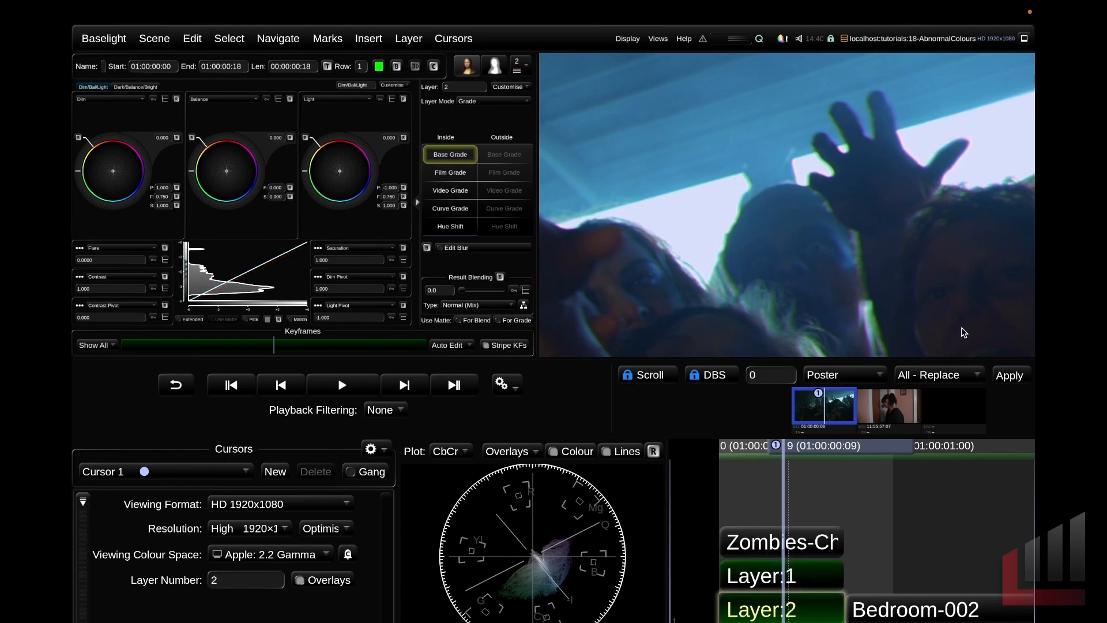
Step: In layer 2's Hue Shift, check Hue/Value, nudge the blue hue and lower blue saturation
left_click(450, 226)
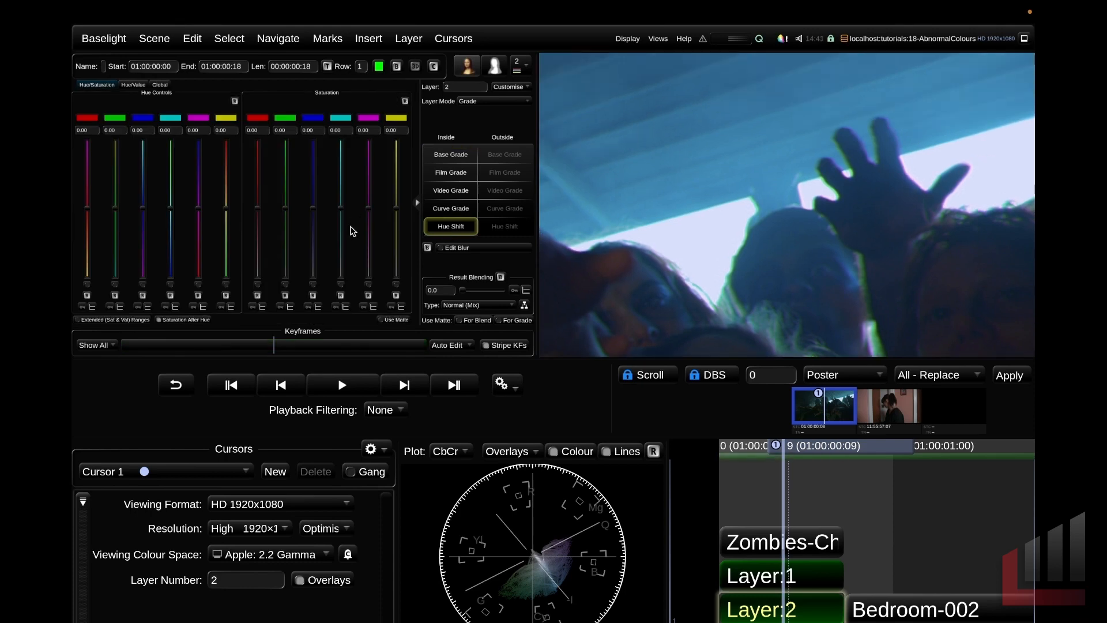
mouse_move(182, 145)
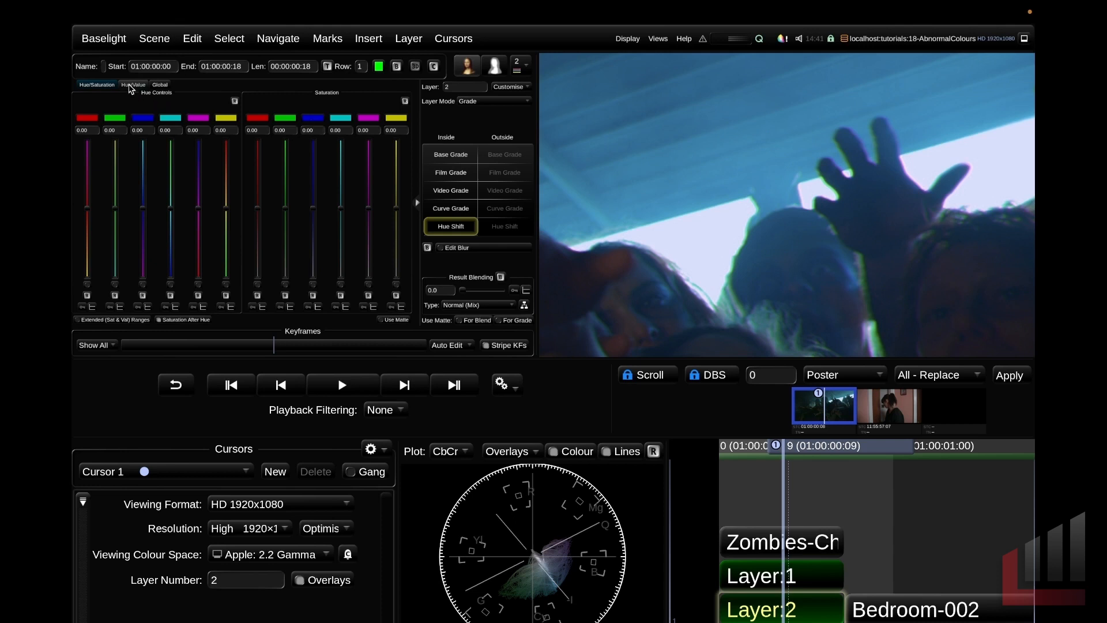
left_click(133, 85)
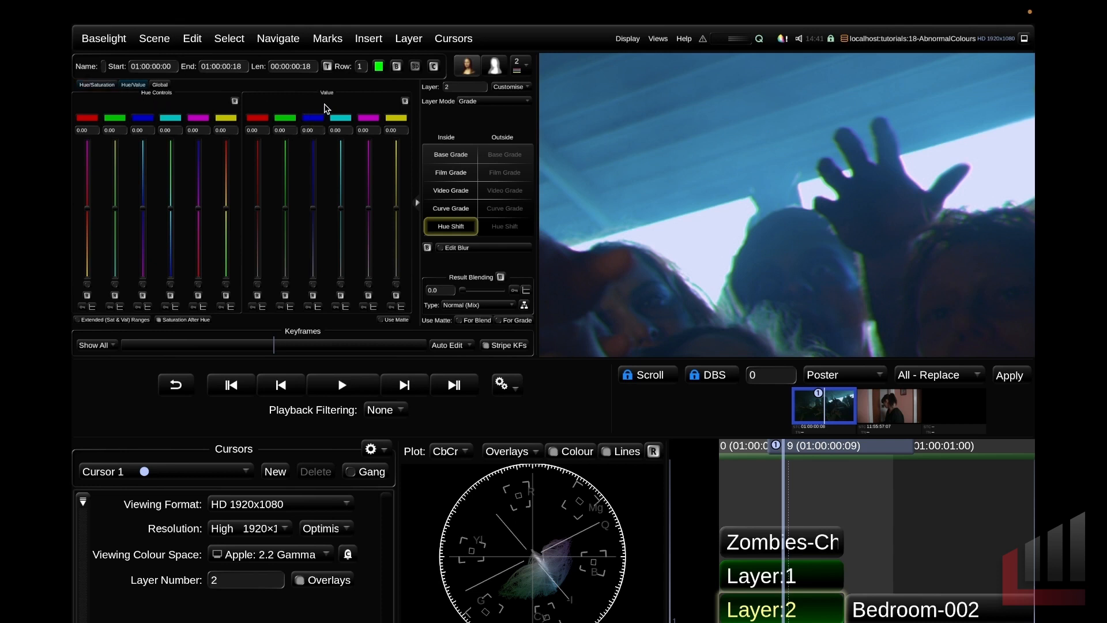
mouse_move(365, 126)
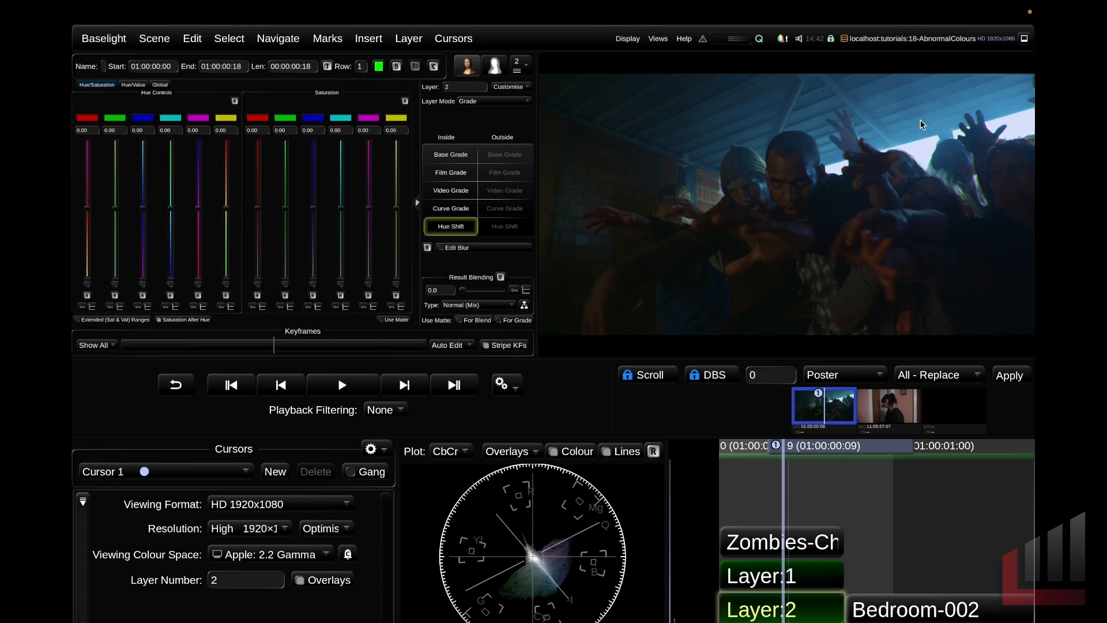
mouse_move(151, 170)
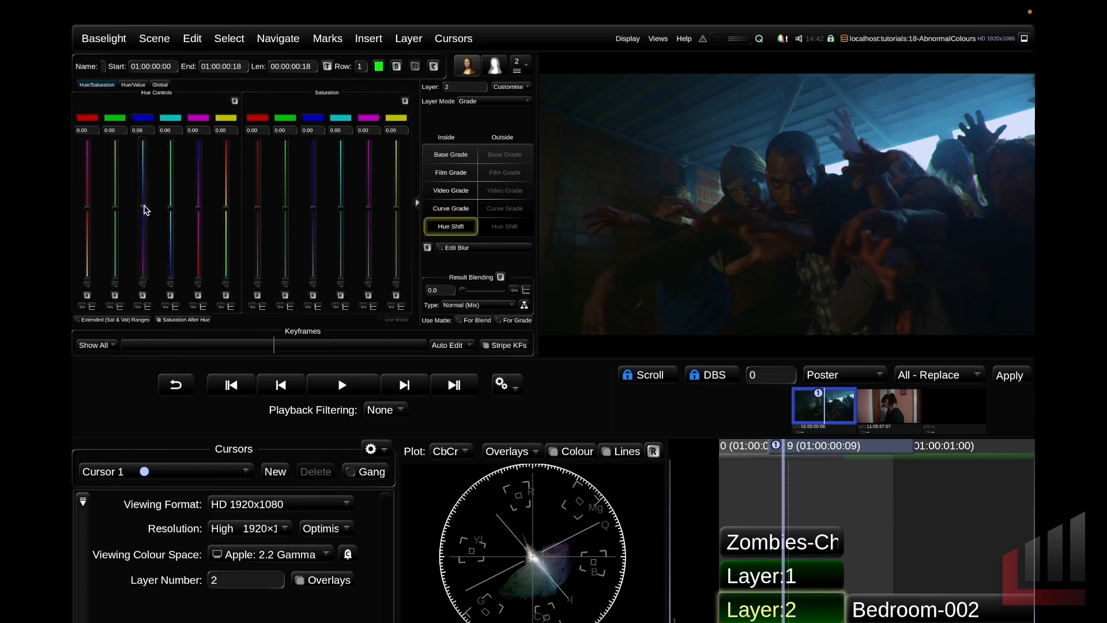
left_click_drag(143, 208, 142, 261)
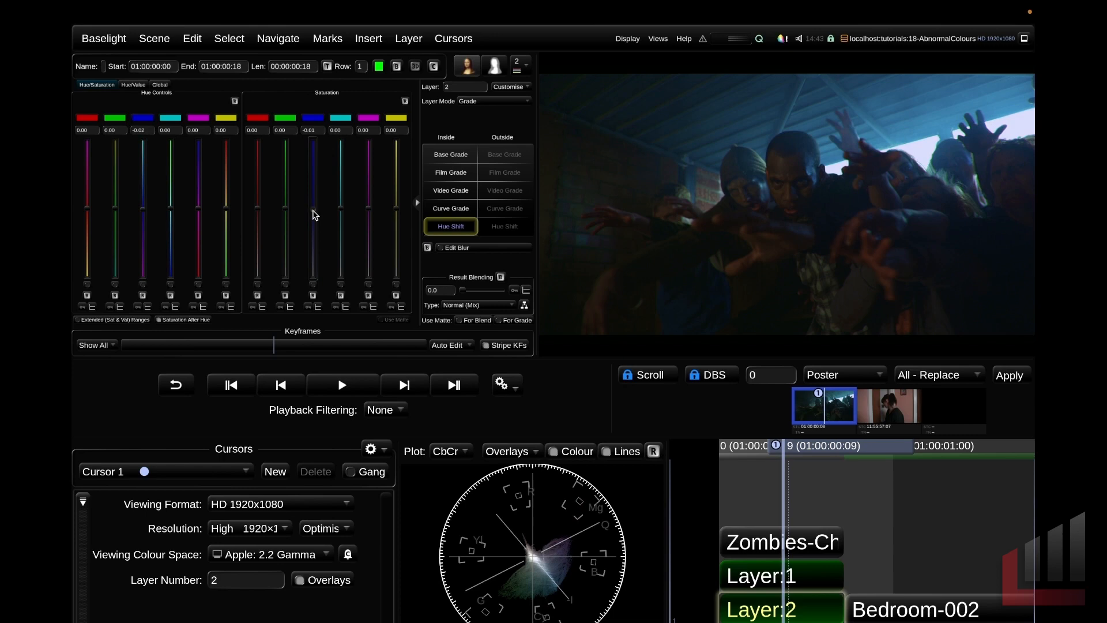
left_click_drag(313, 216, 313, 179)
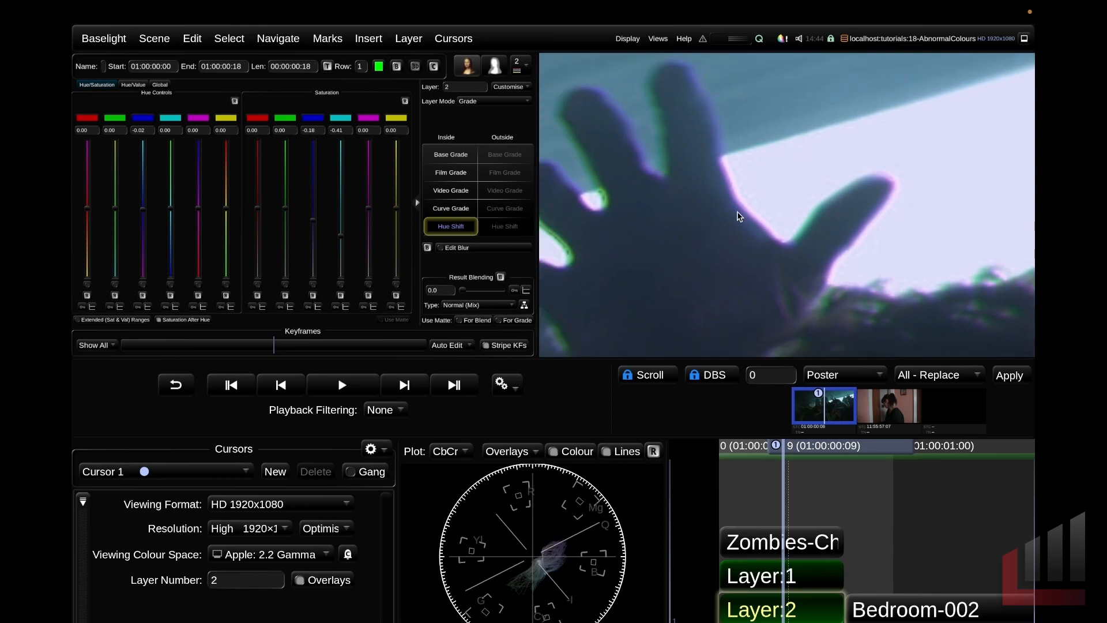
mouse_move(785, 208)
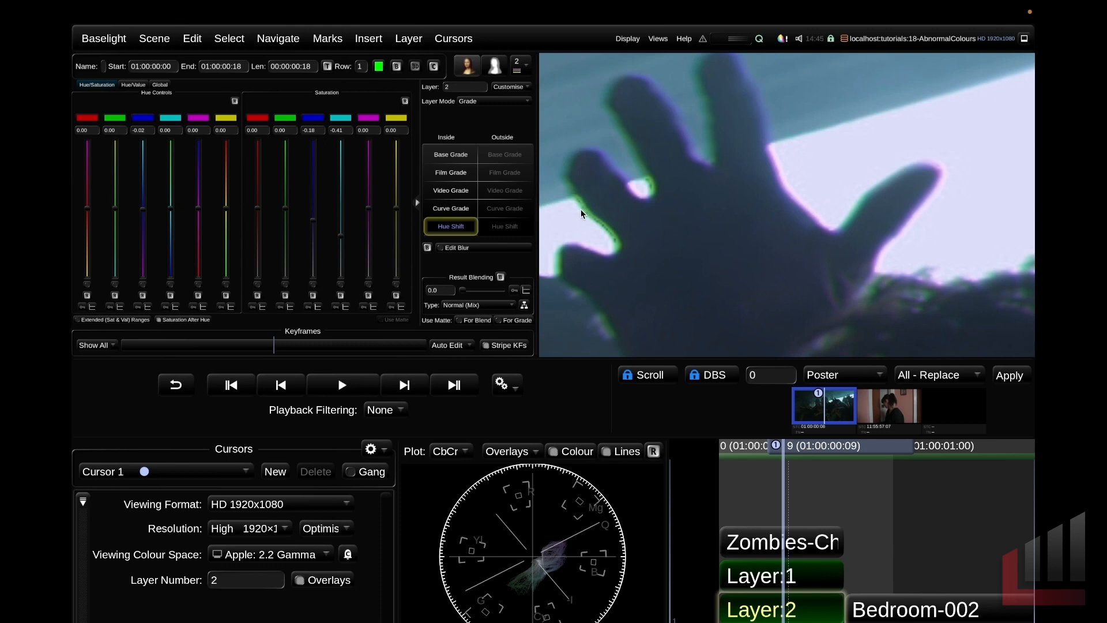
mouse_move(606, 221)
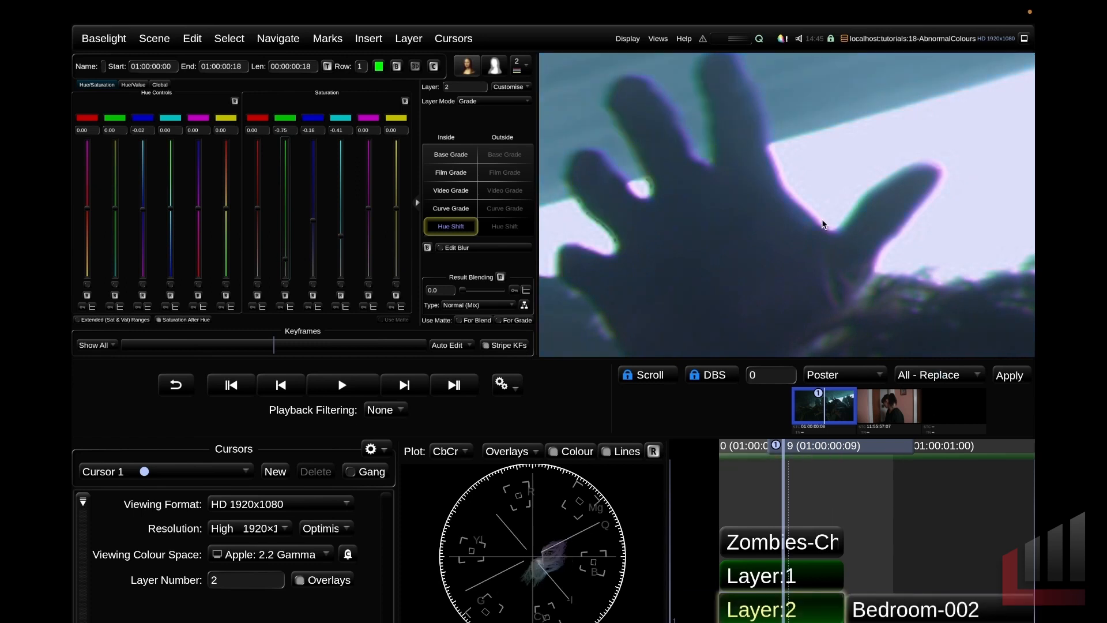
mouse_move(371, 217)
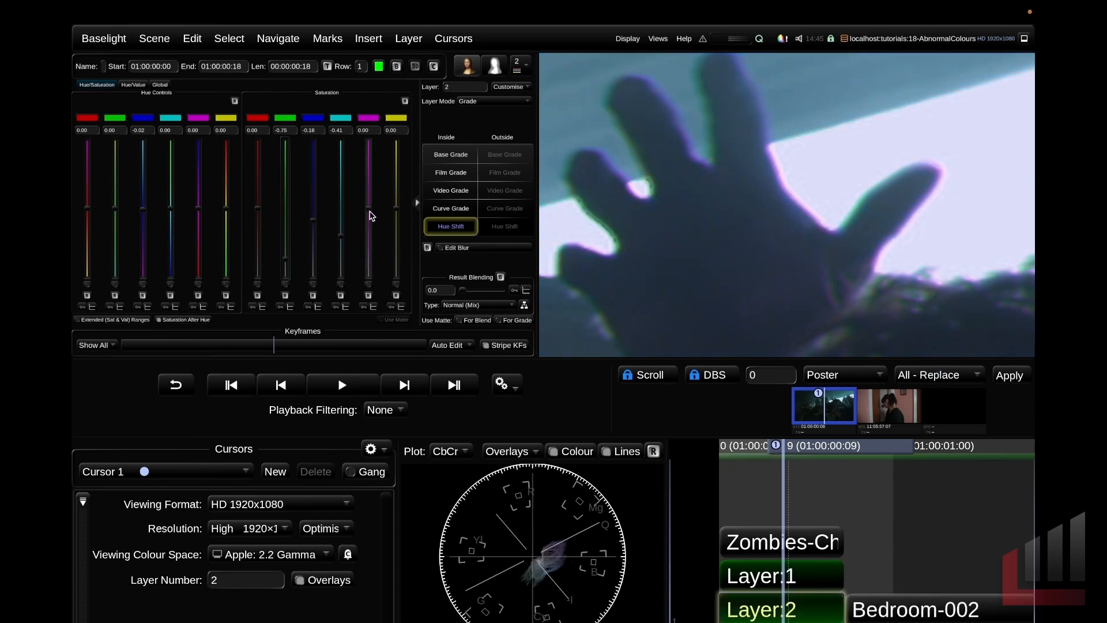
Step: Trial a magenta saturation drop, leaving greens at -0.75 and magenta back at zero
left_click_drag(368, 198, 368, 233)
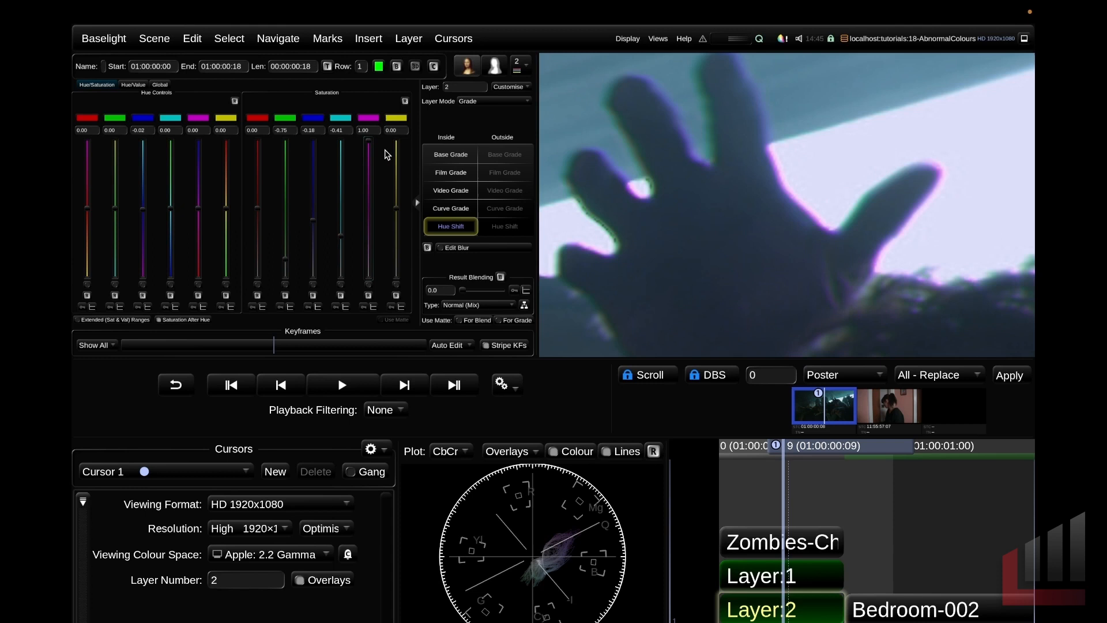
mouse_move(381, 135)
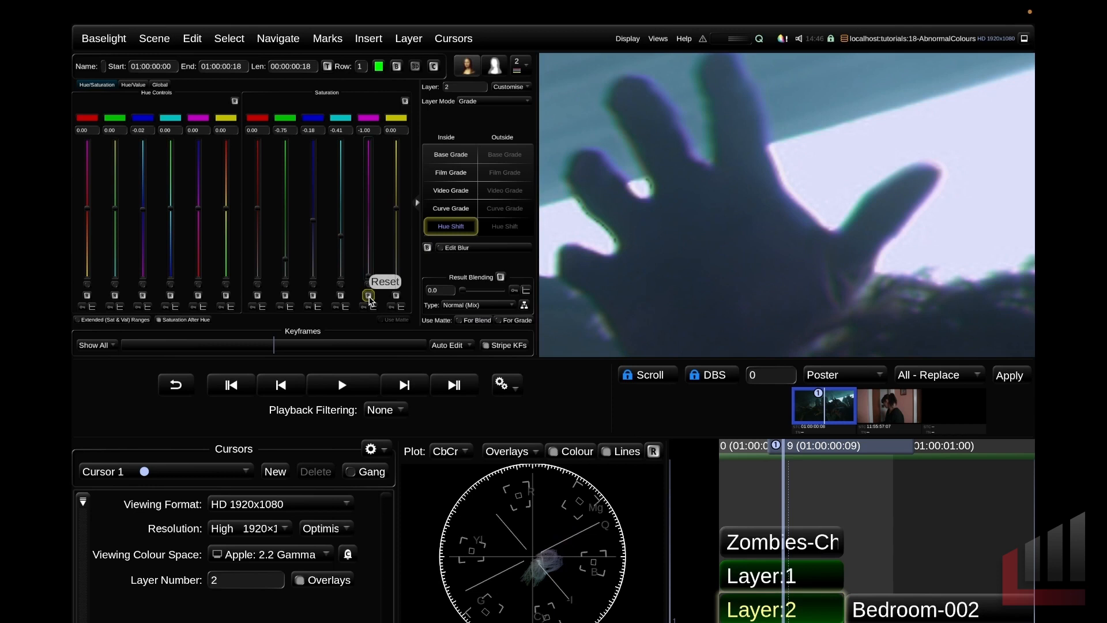
left_click(367, 295)
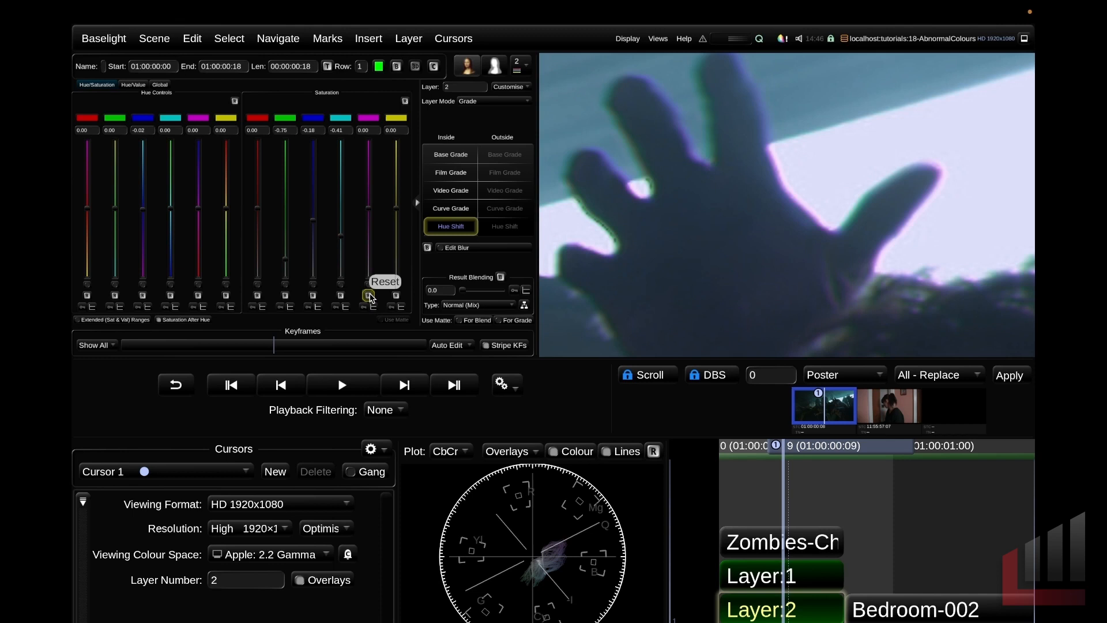
mouse_move(367, 290)
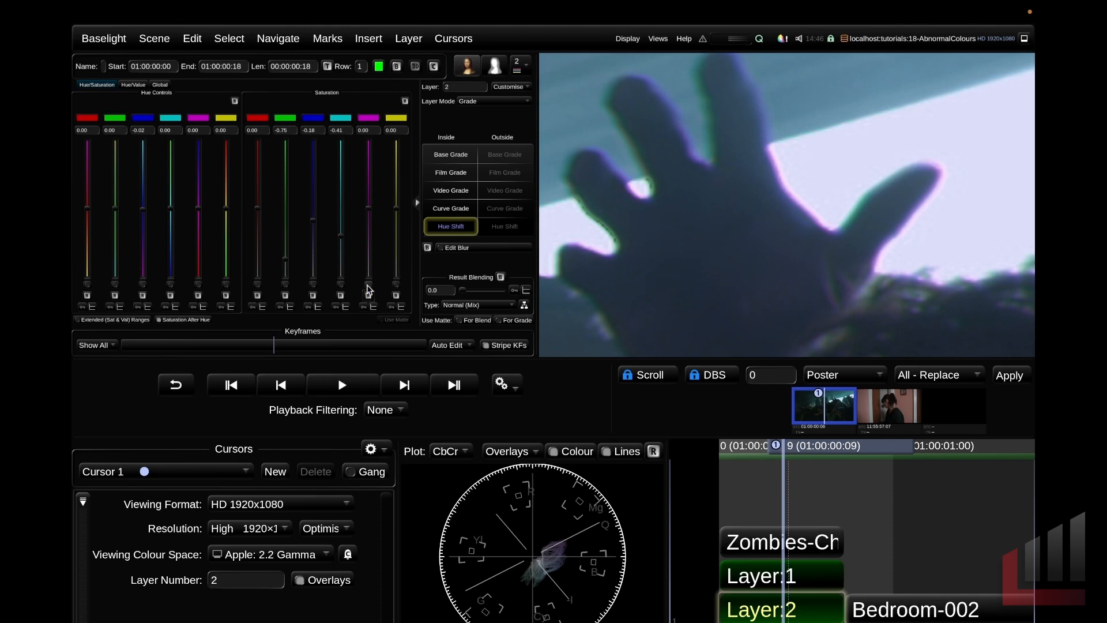
mouse_move(451, 208)
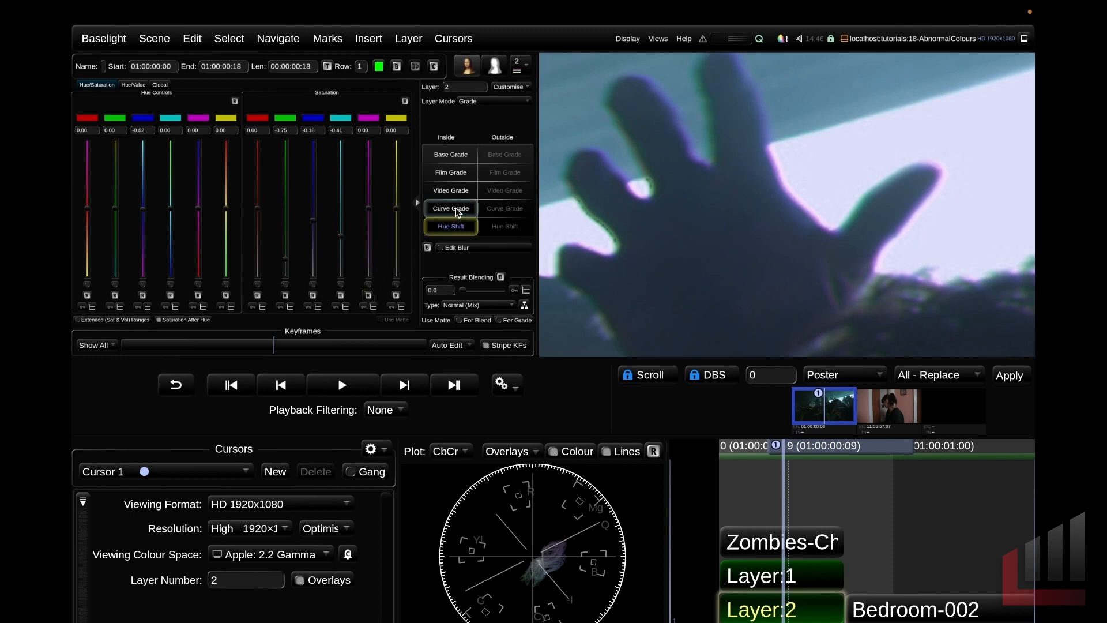
Step: Change layer 2's Curve Grade operator type to Compress Gamut
left_click(451, 208)
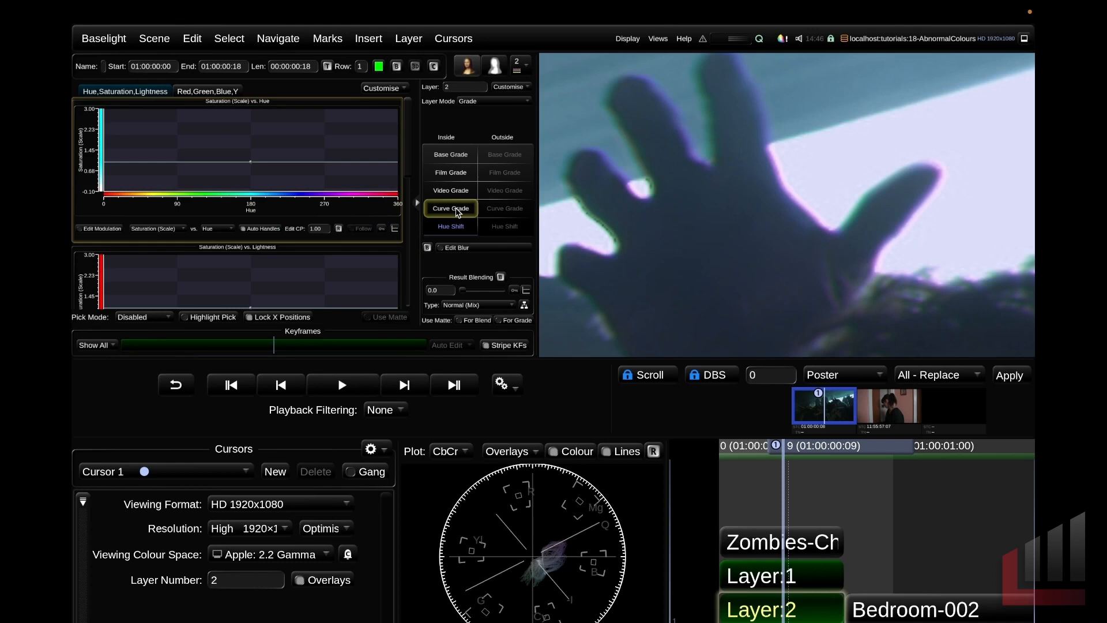
right_click(451, 208)
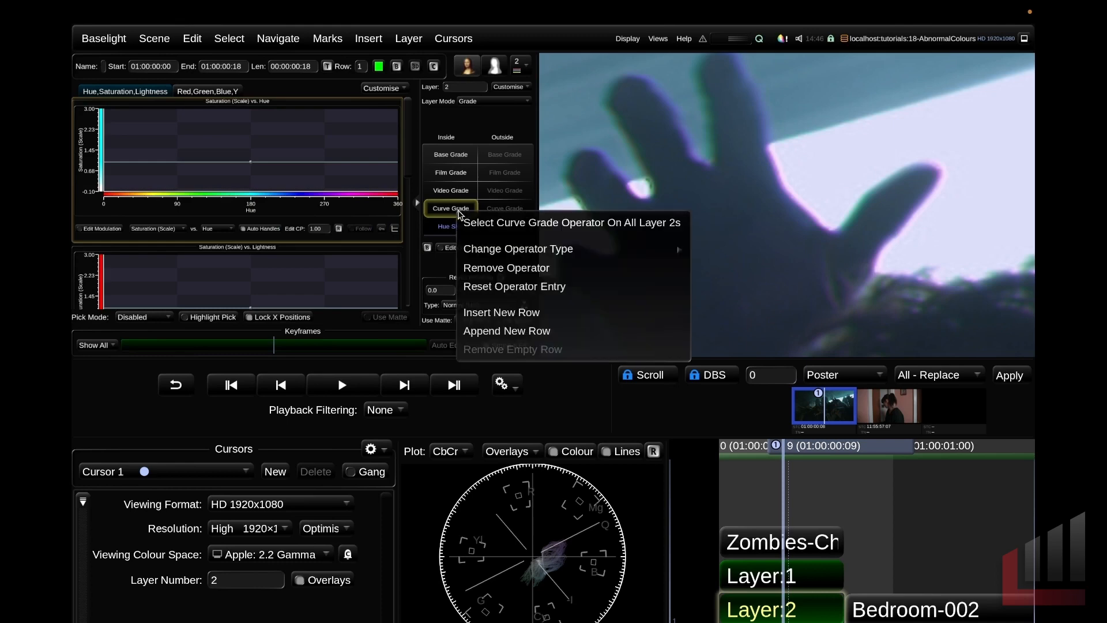
left_click(518, 249)
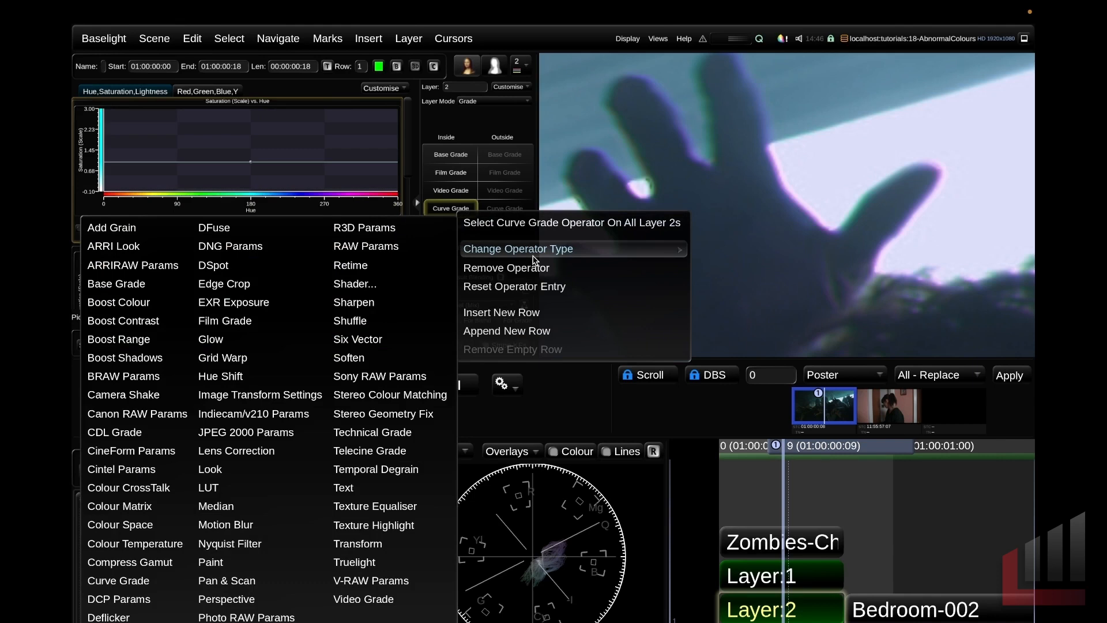
mouse_move(486, 258)
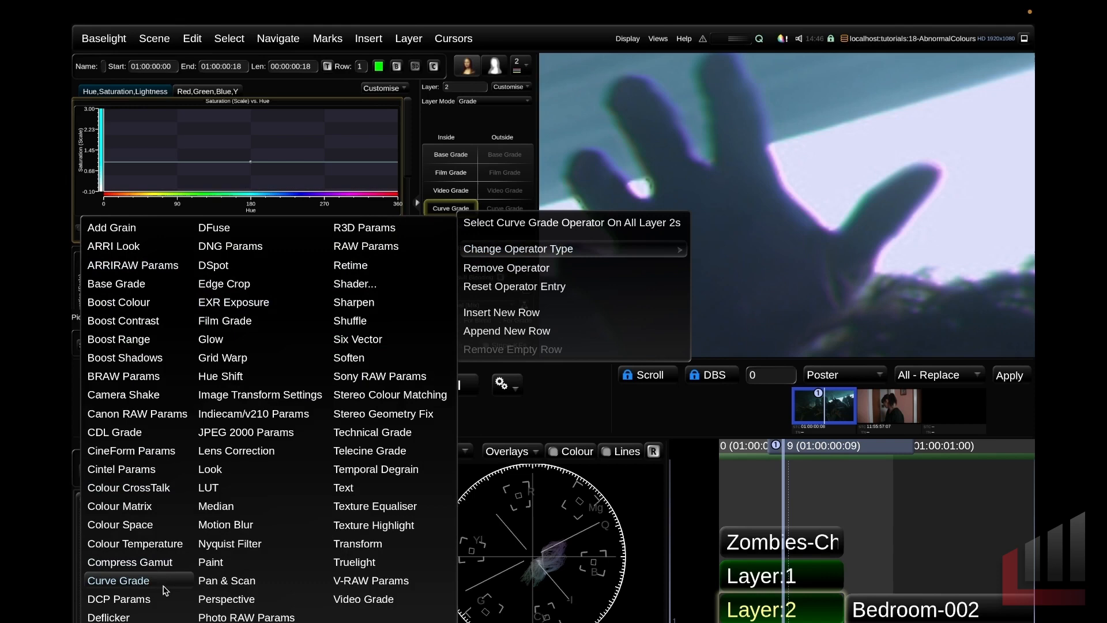
left_click(129, 562)
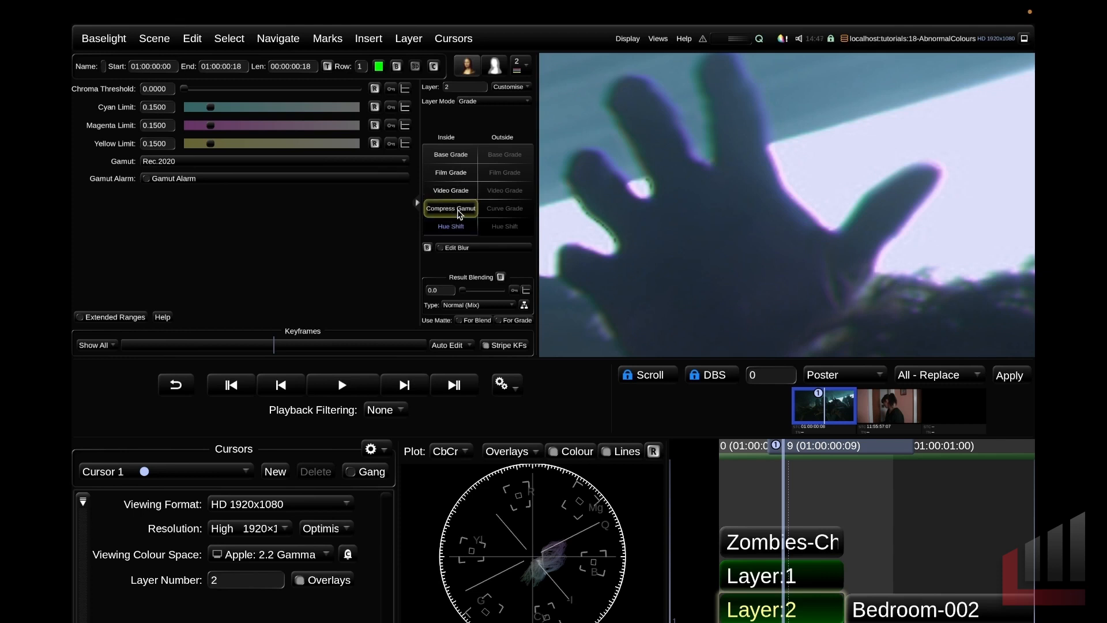
mouse_move(380, 55)
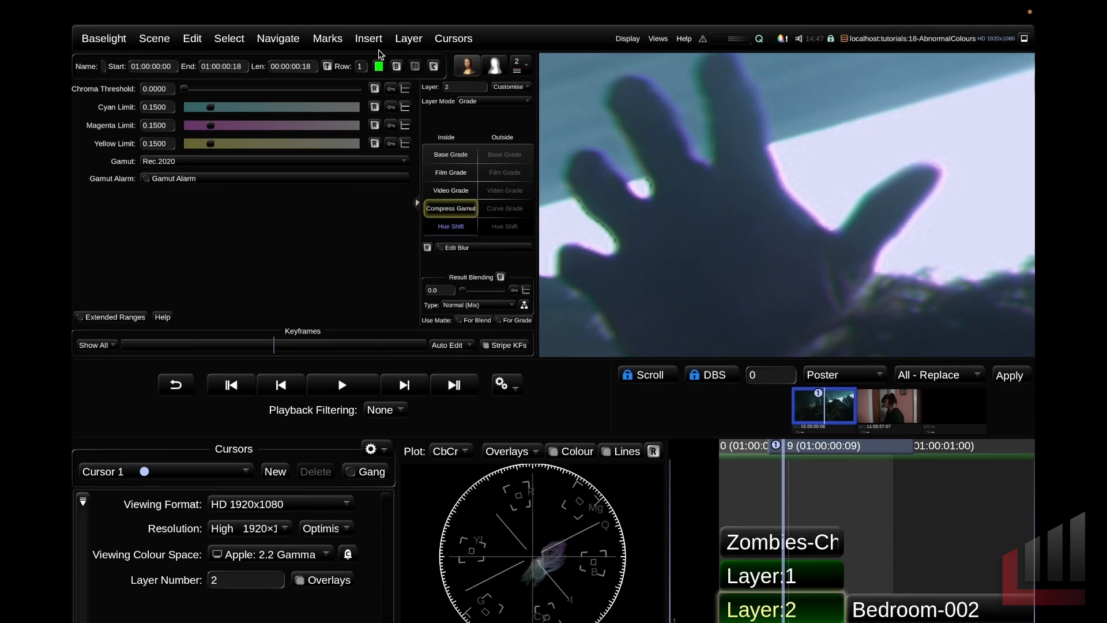
Step: Browse the Insert operators, hide layer 2's operator list, and keep the gamut at Rec.2020
left_click(408, 38)
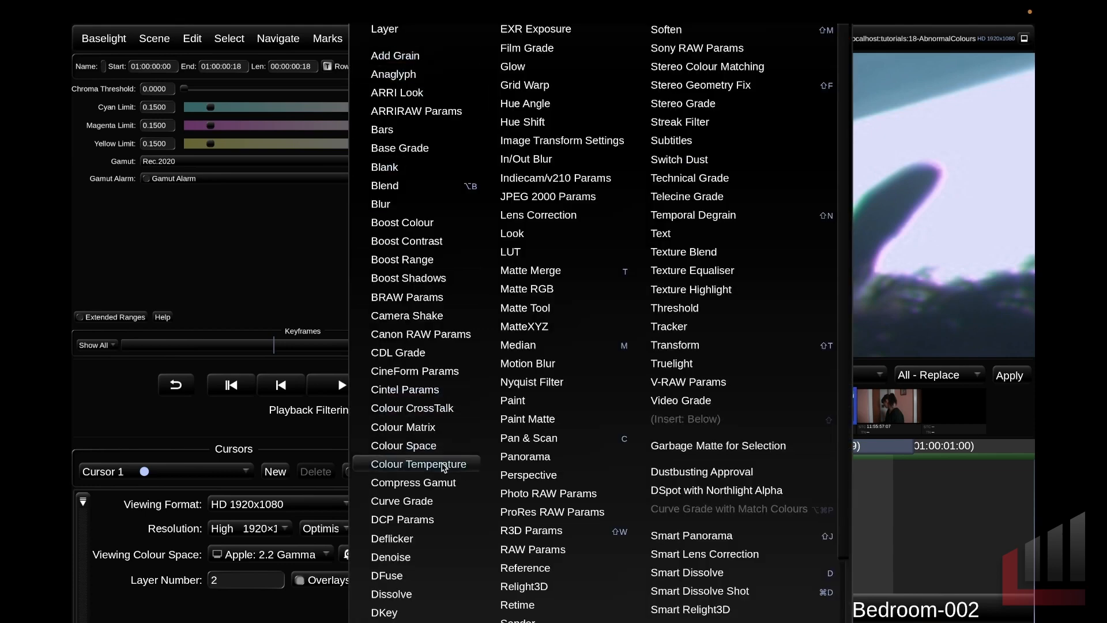
mouse_move(459, 486)
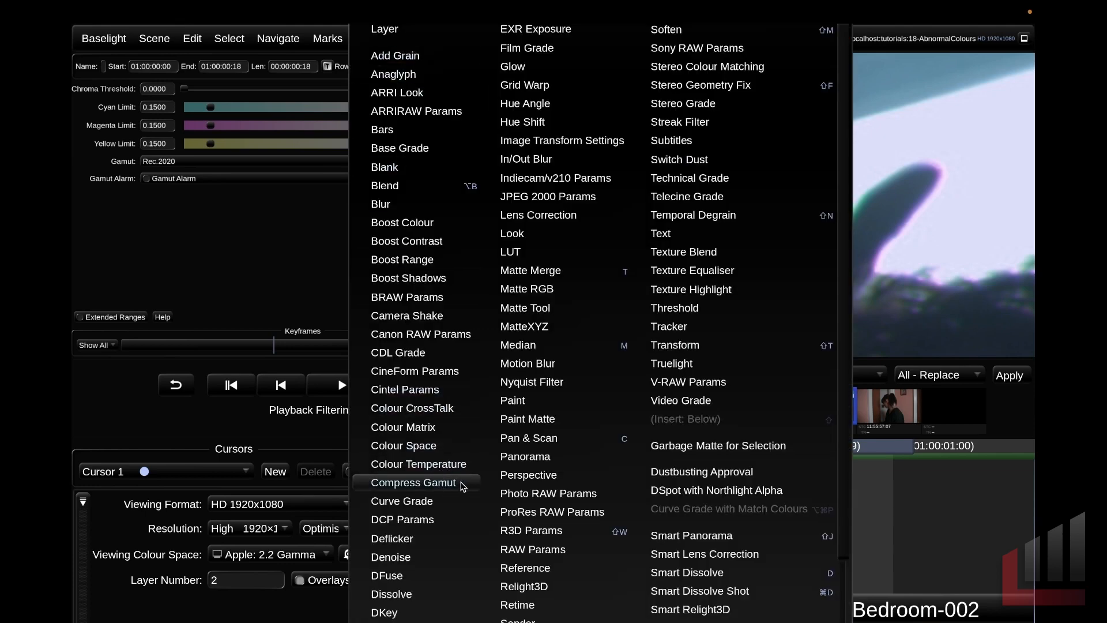
left_click(414, 482)
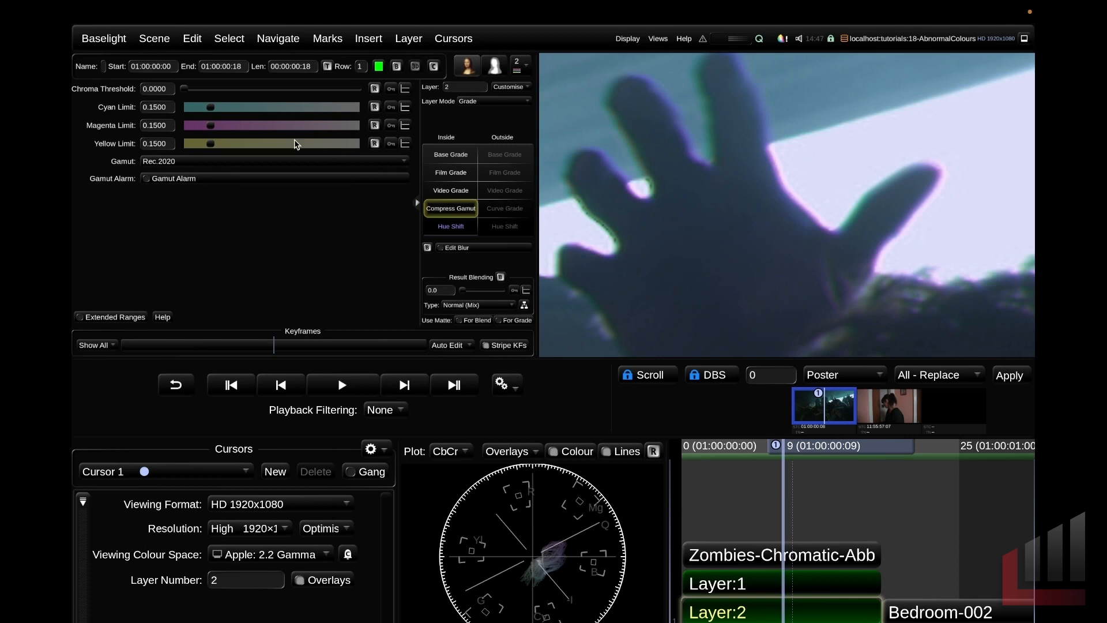
mouse_move(417, 205)
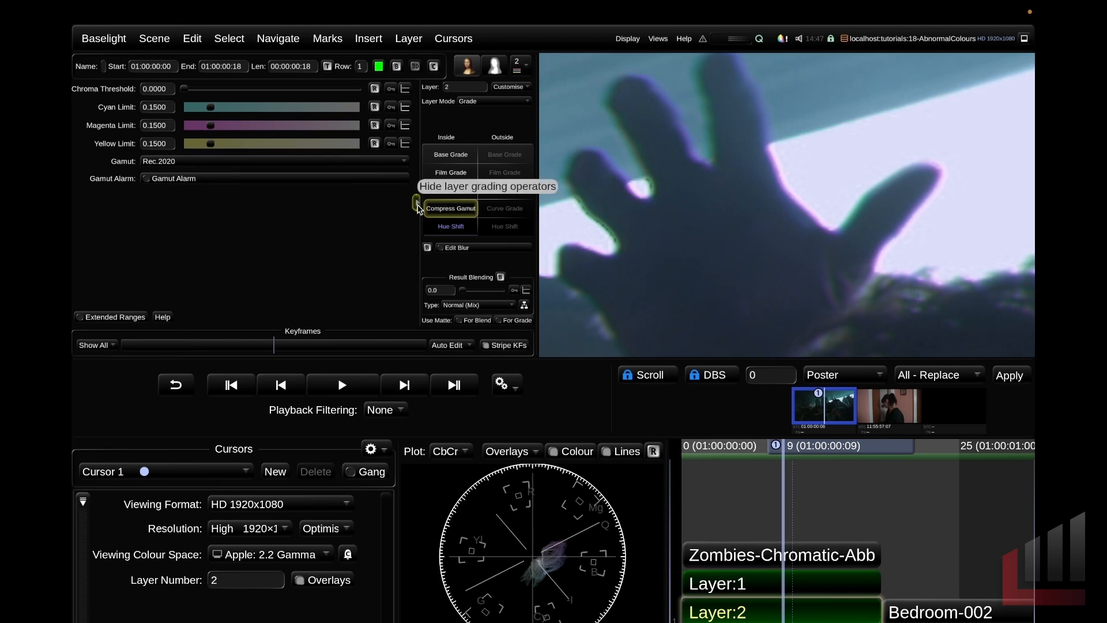
left_click(418, 202)
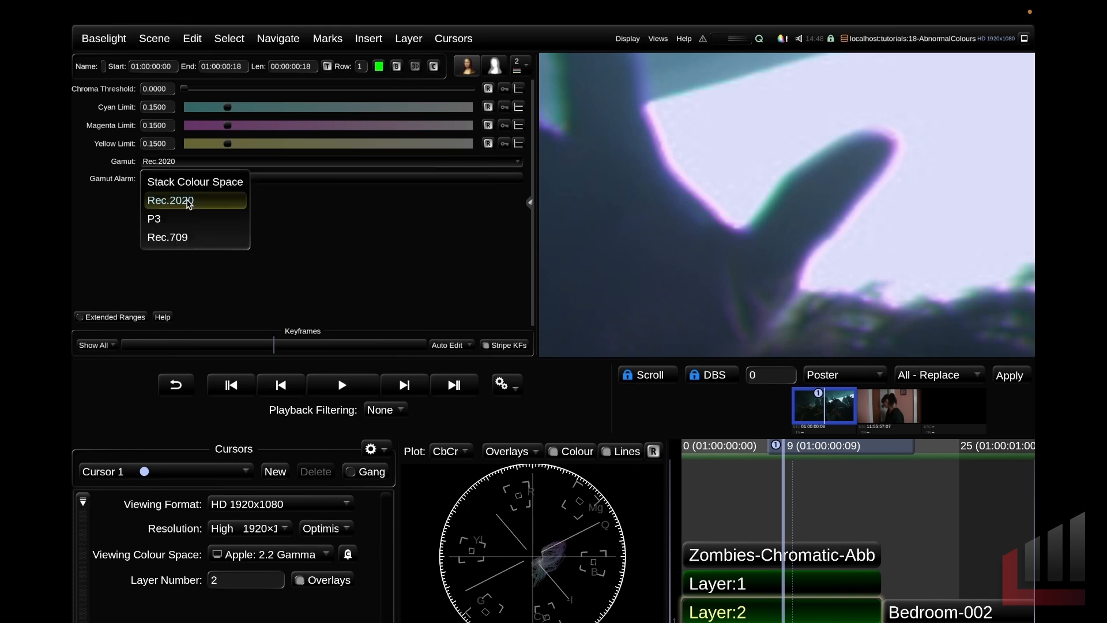
mouse_move(189, 208)
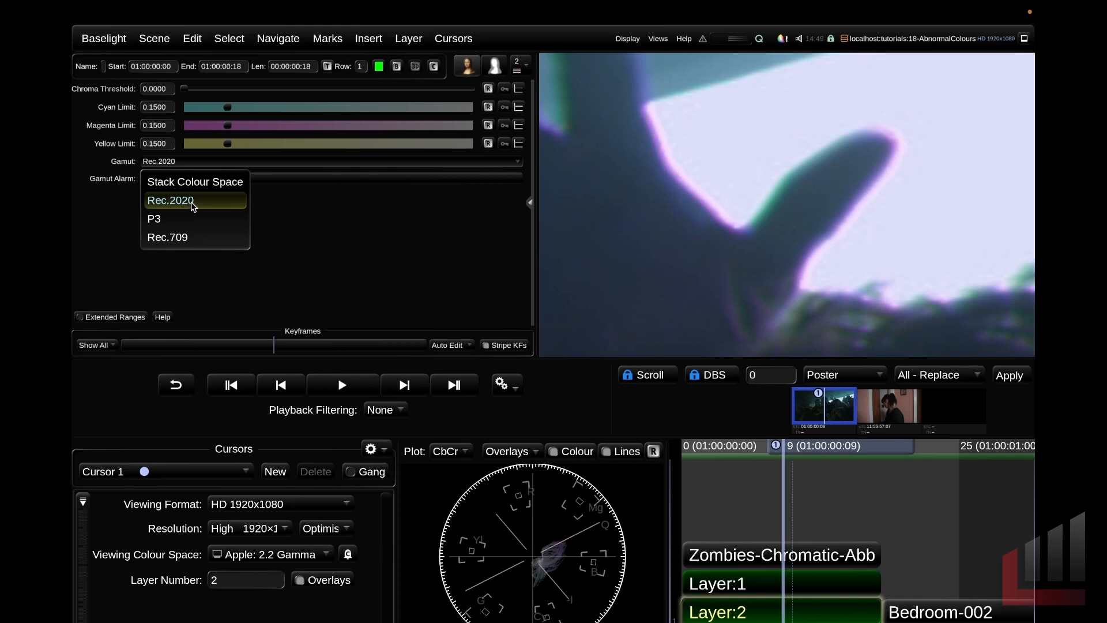
left_click(170, 200)
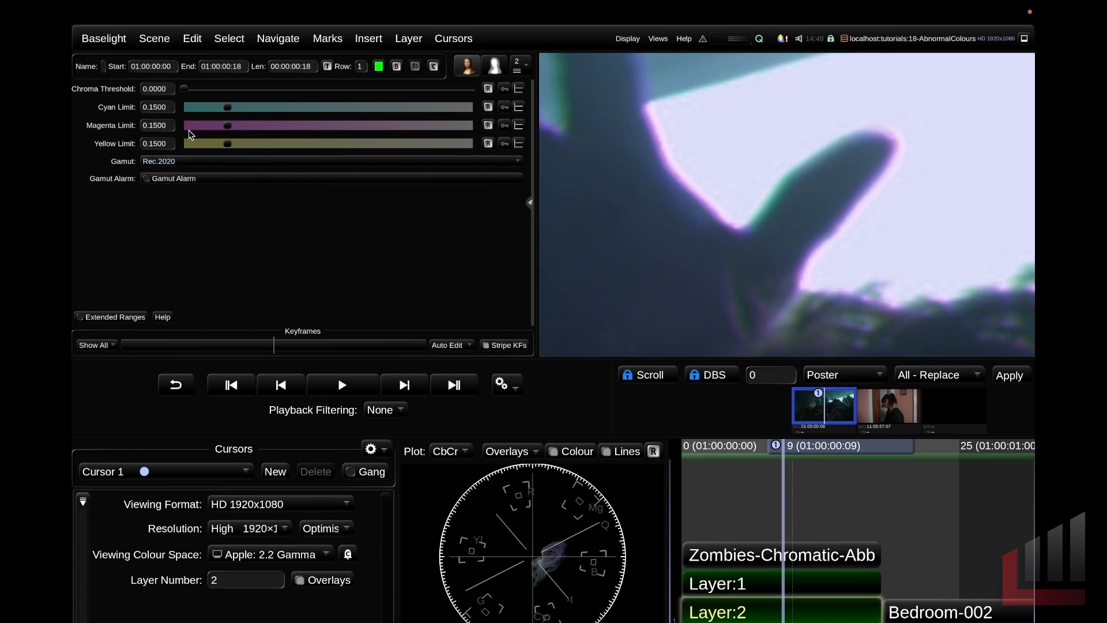
mouse_move(114, 98)
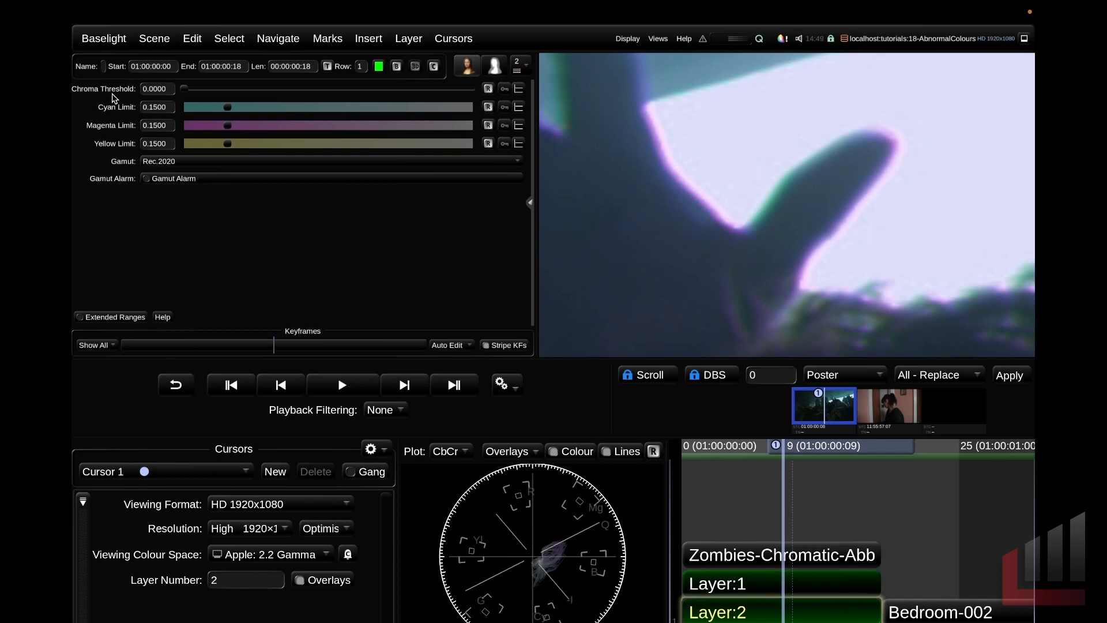
Step: Set the Compress Gamut magenta limit to 0.5468, keeping chroma threshold at 0.2000
left_click_drag(184, 88, 280, 89)
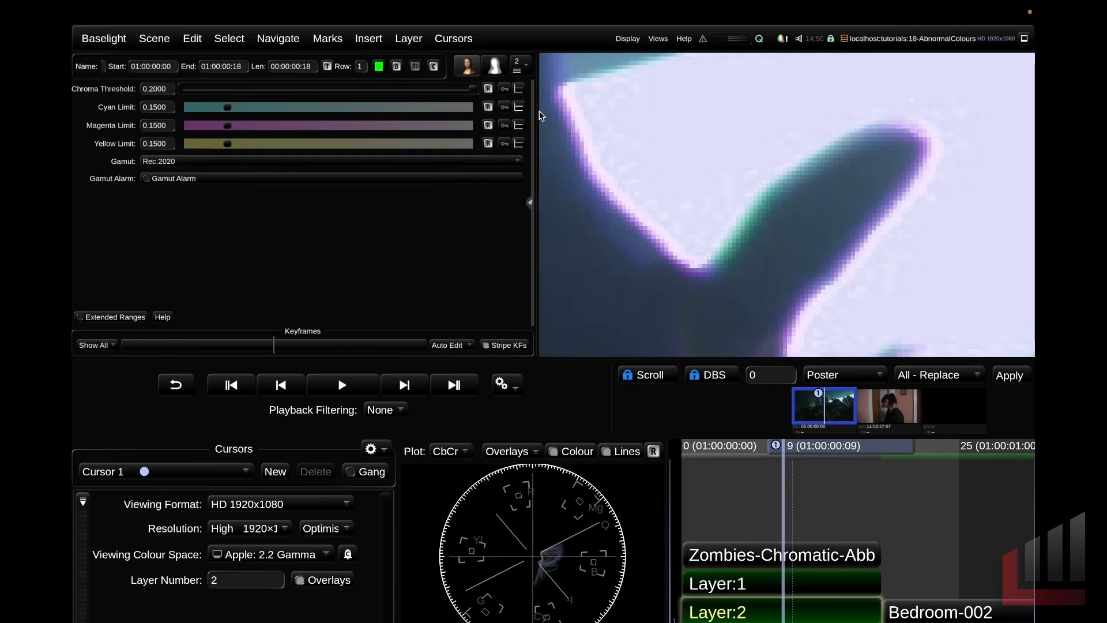
left_click_drag(226, 88, 184, 89)
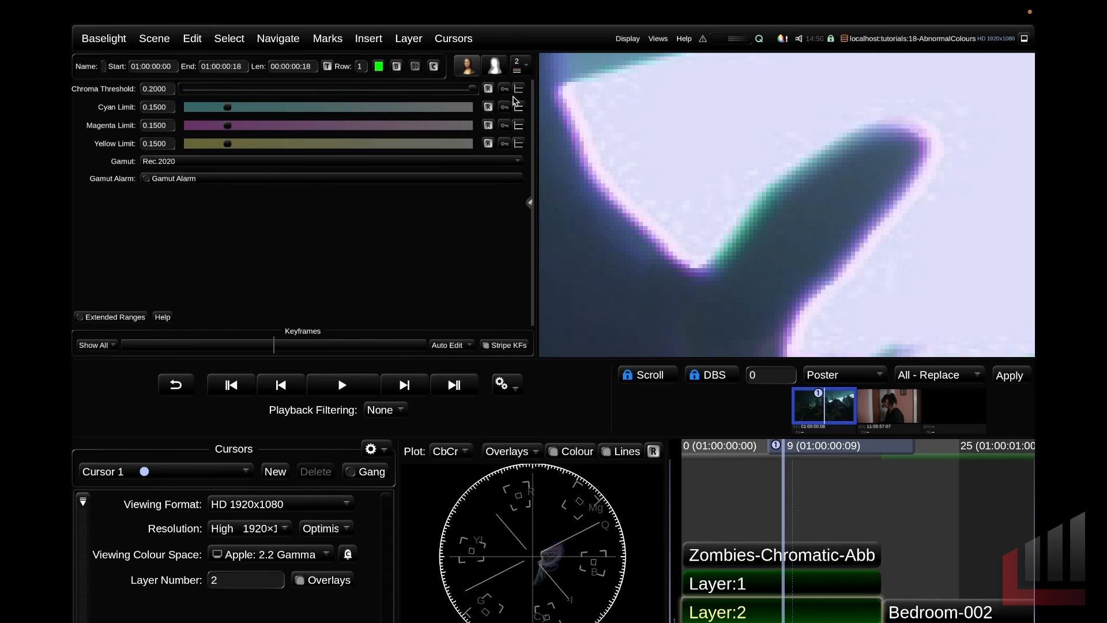
mouse_move(230, 129)
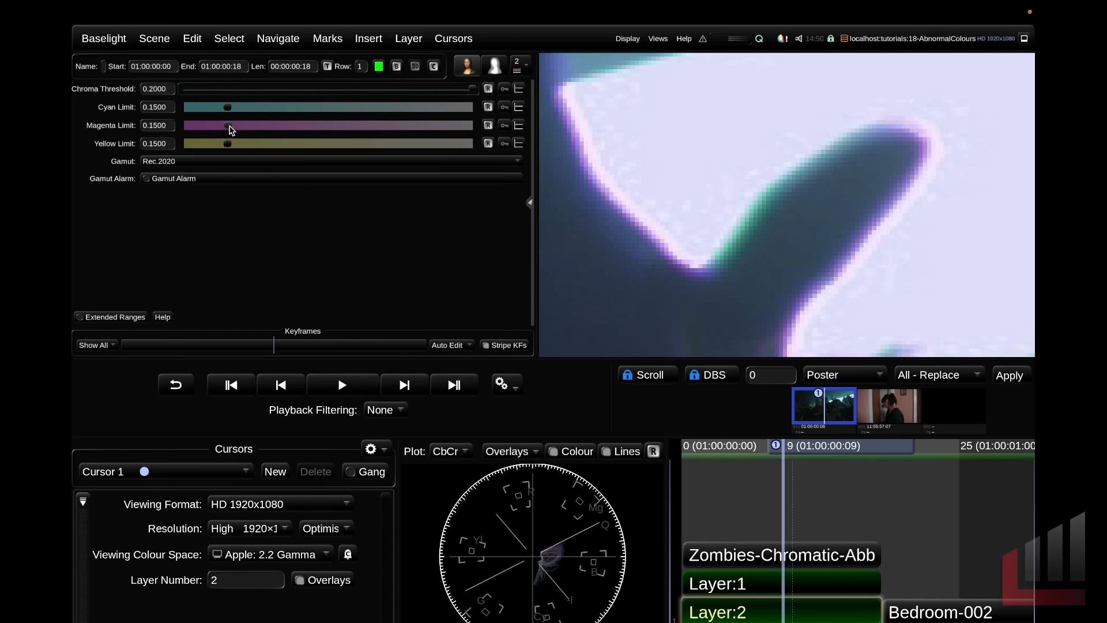
left_click_drag(229, 125, 186, 125)
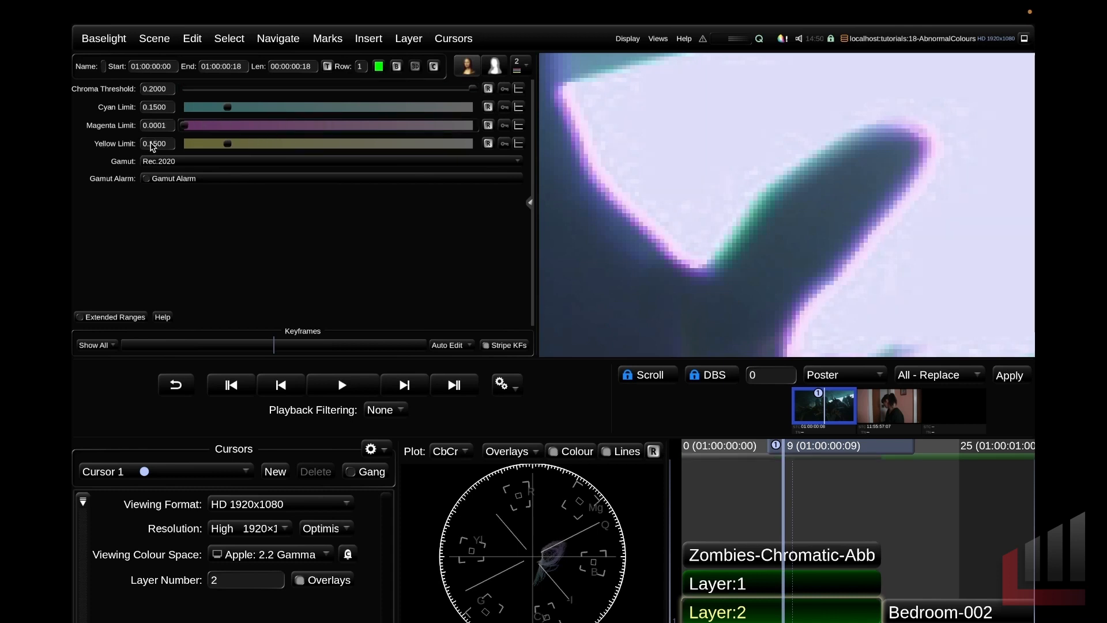
left_click_drag(185, 125, 323, 125)
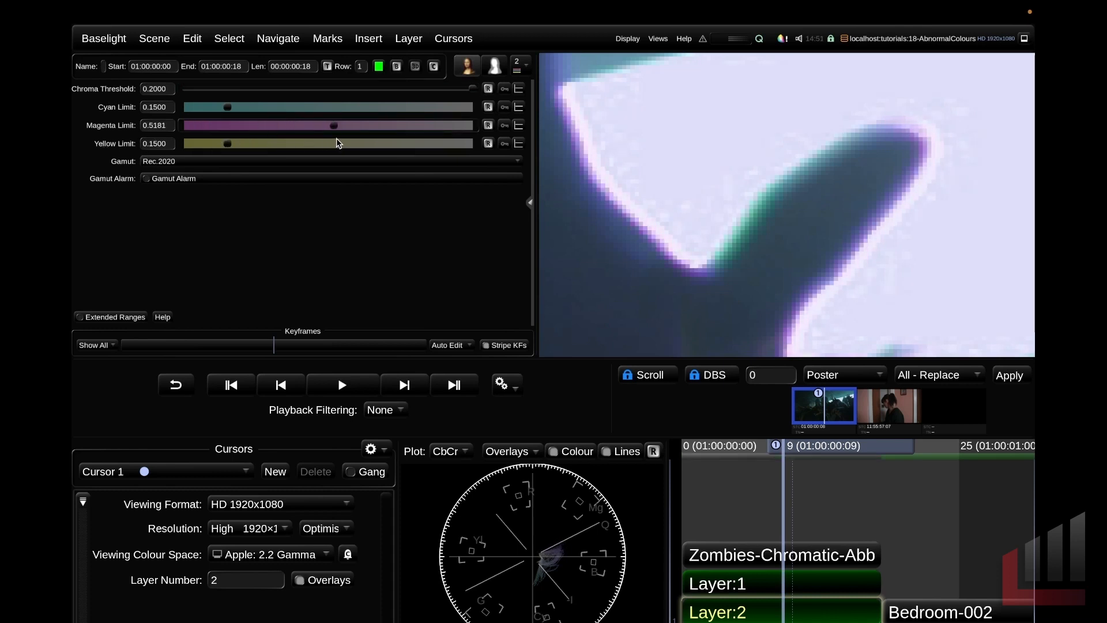
left_click_drag(337, 125, 466, 126)
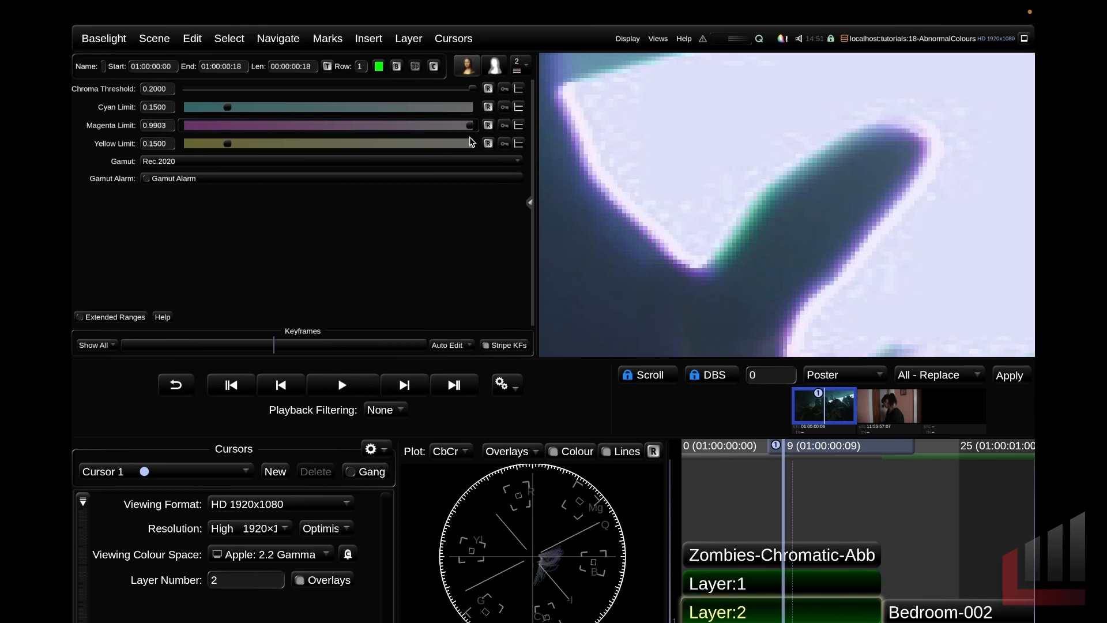
left_click_drag(464, 126, 356, 125)
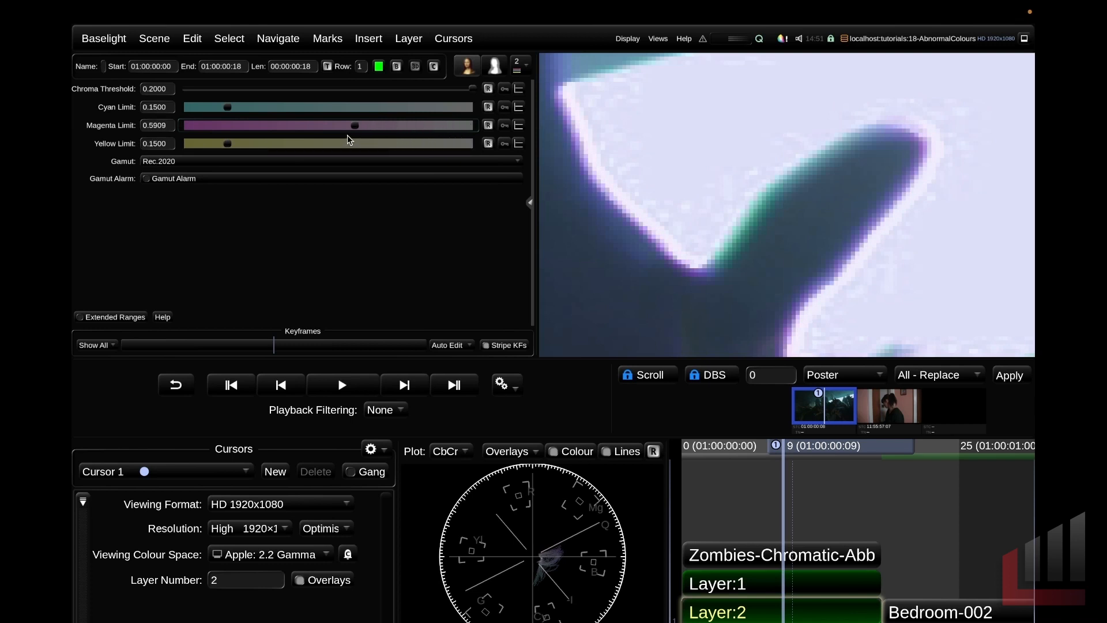
left_click_drag(355, 125, 293, 125)
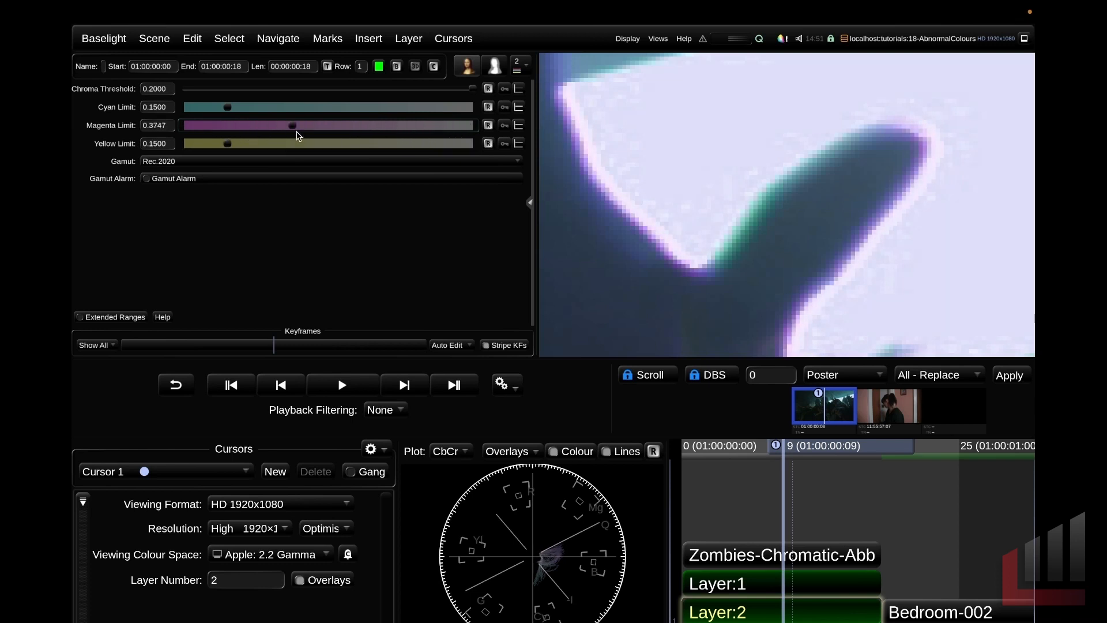
left_click_drag(293, 125, 434, 125)
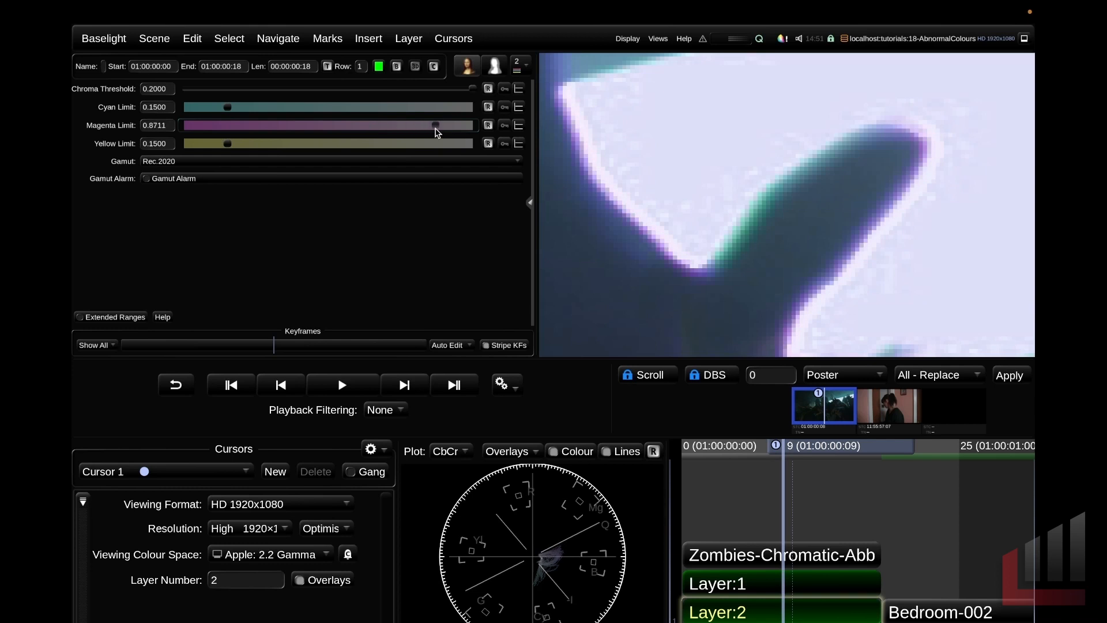
left_click_drag(434, 125, 343, 125)
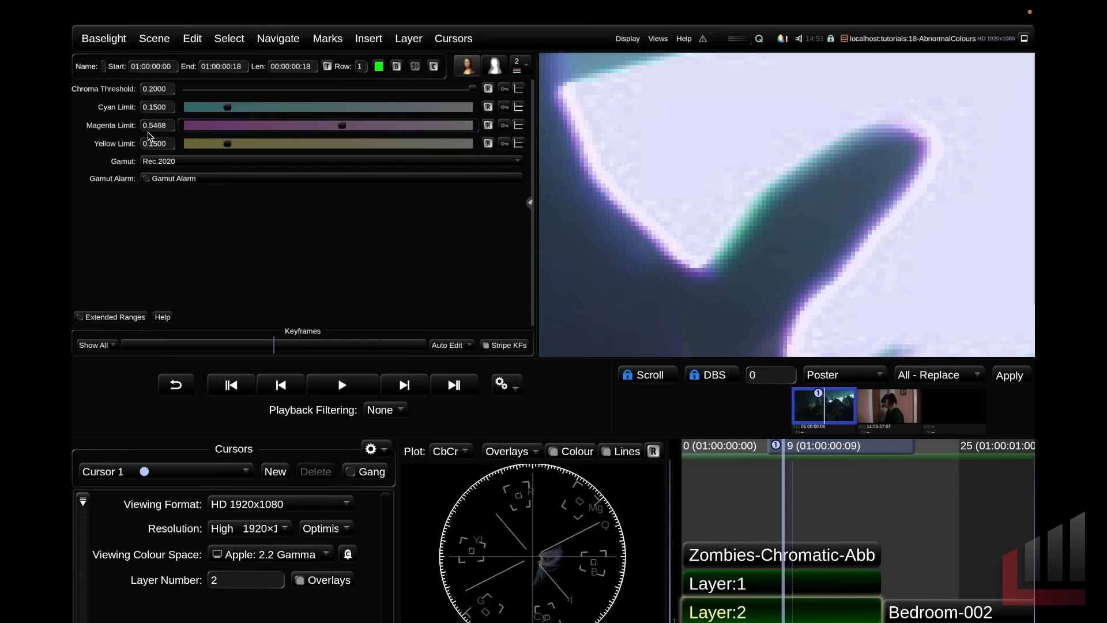
mouse_move(323, 139)
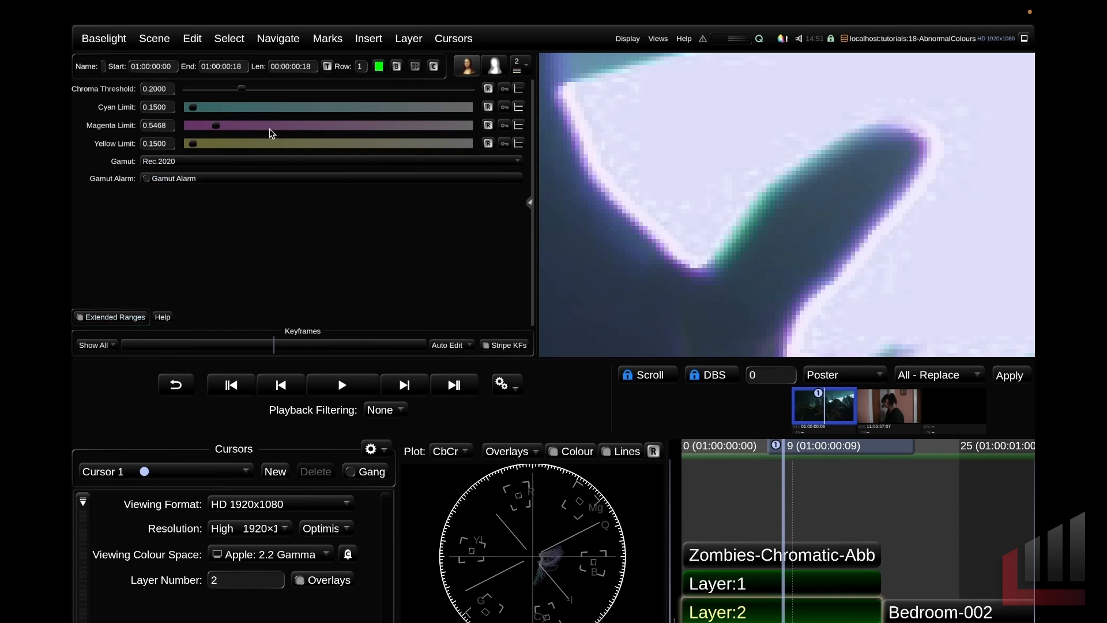
left_click_drag(242, 88, 298, 88)
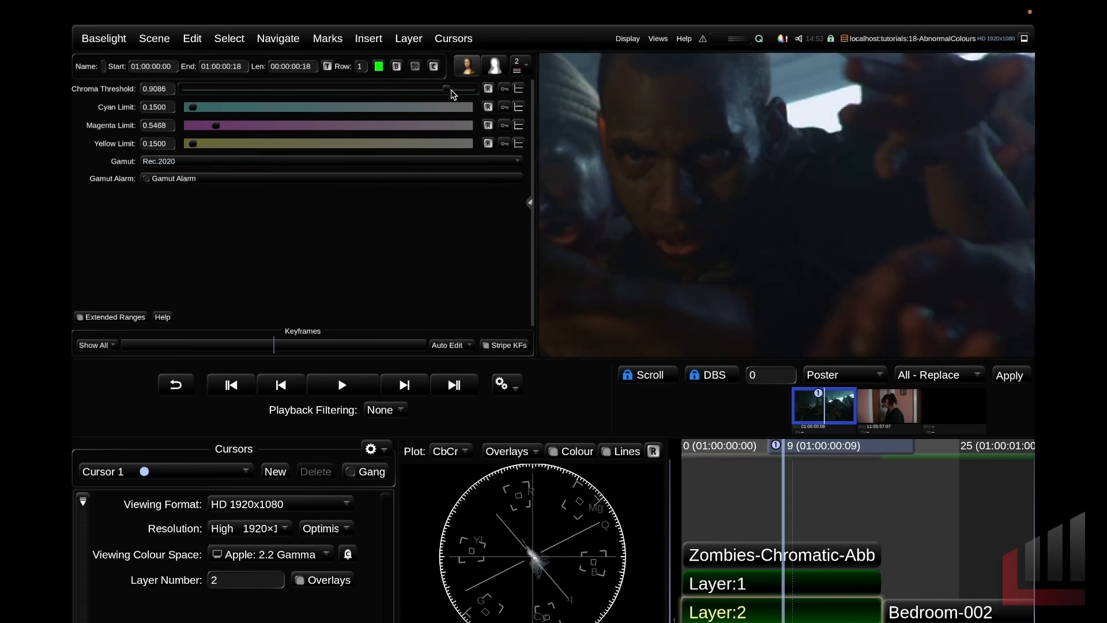
left_click_drag(444, 88, 401, 88)
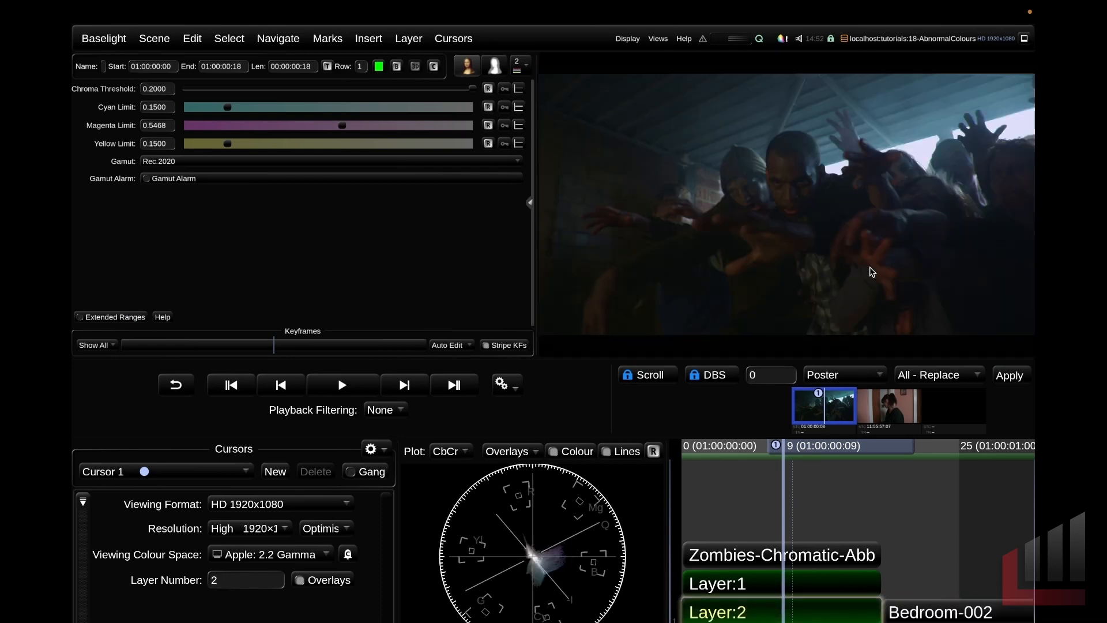
Step: Select the zombie shot's Layer 1 to reopen its colour grade
left_click(717, 584)
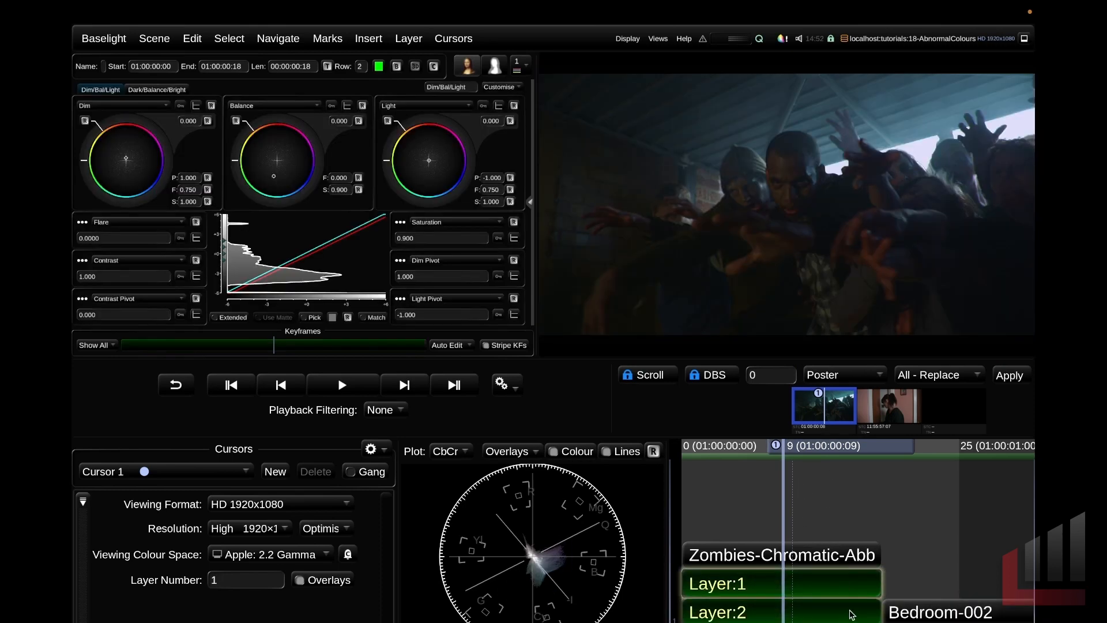
mouse_move(867, 606)
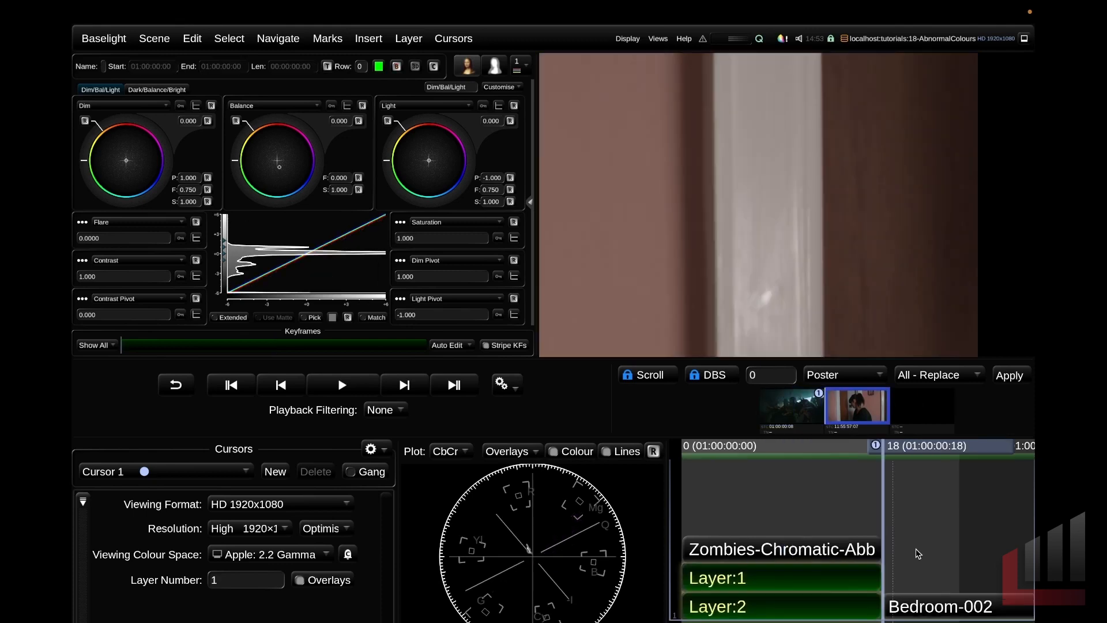
Step: Select Bedroom-002's Layer 1 and switch it to a Base Grade
left_click(940, 607)
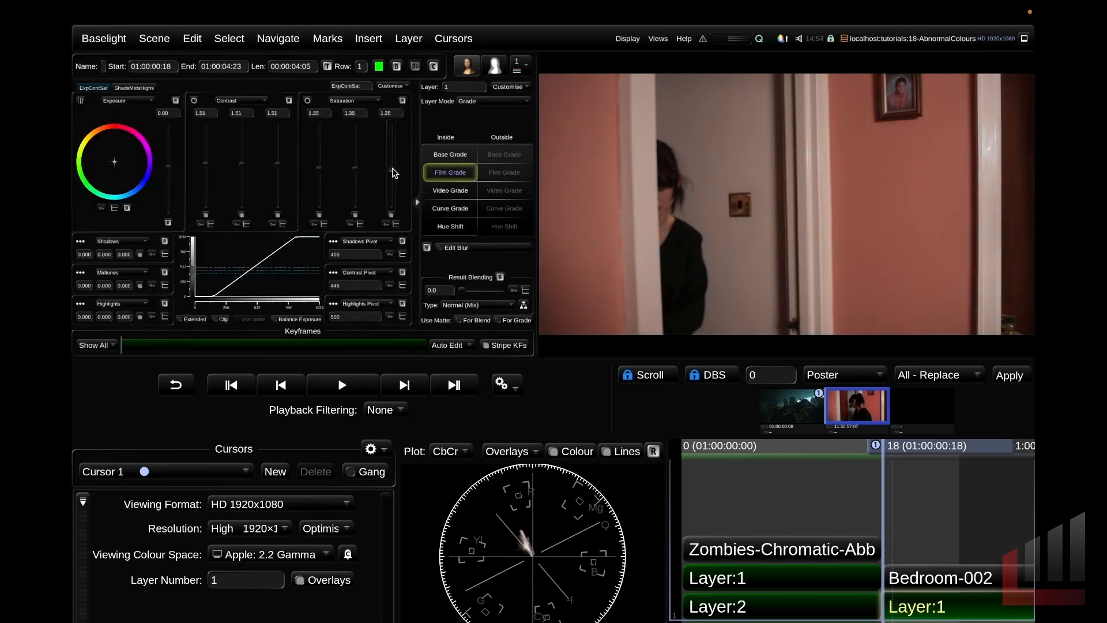
left_click(450, 155)
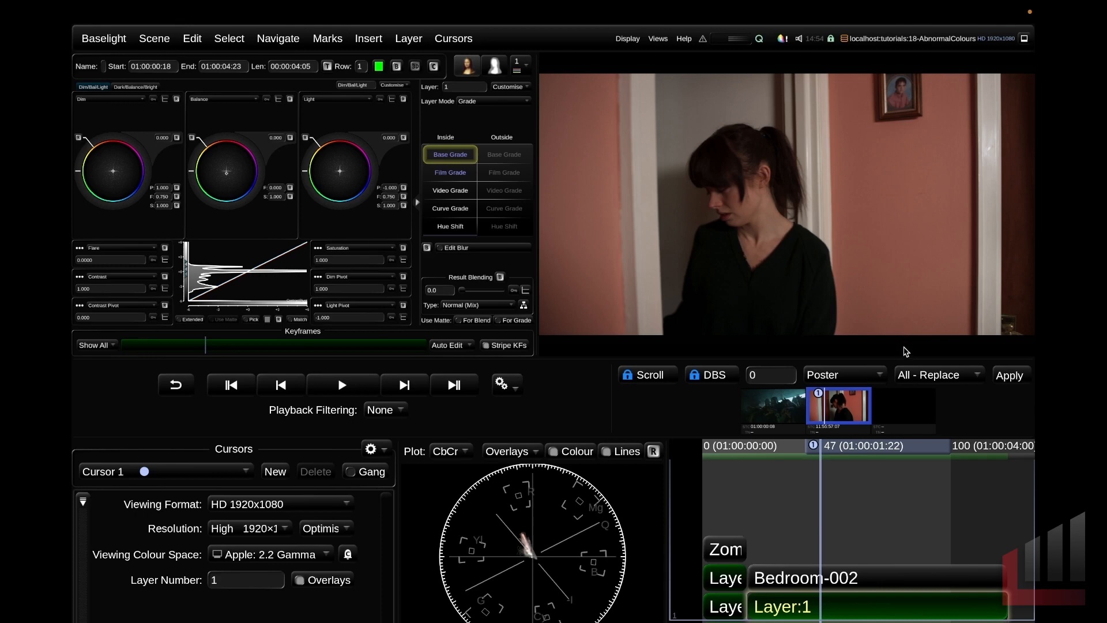
mouse_move(905, 352)
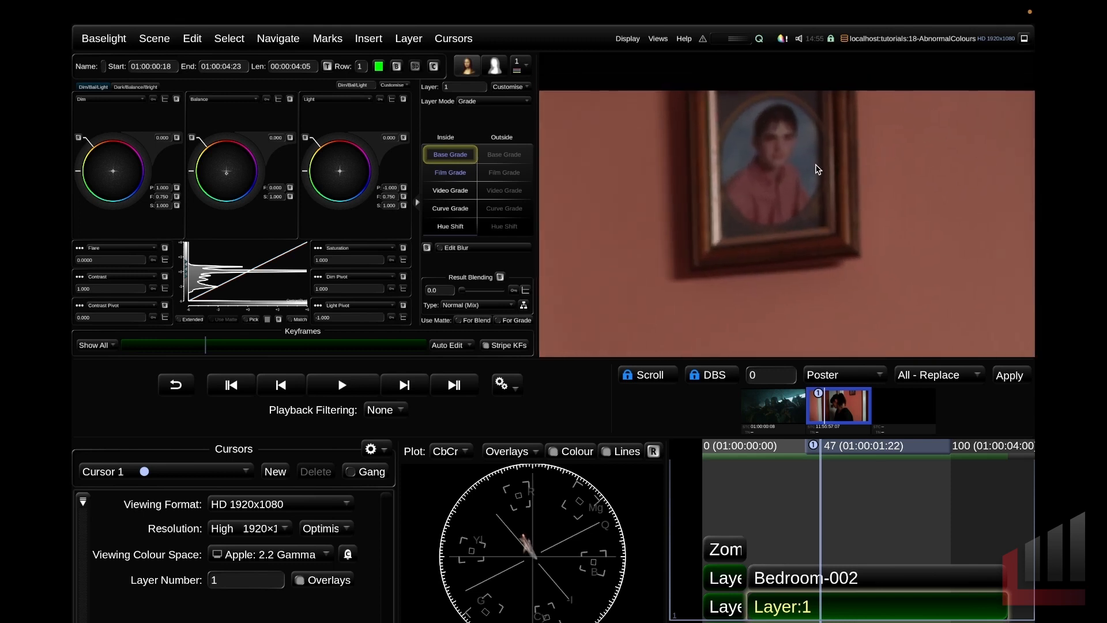
mouse_move(812, 161)
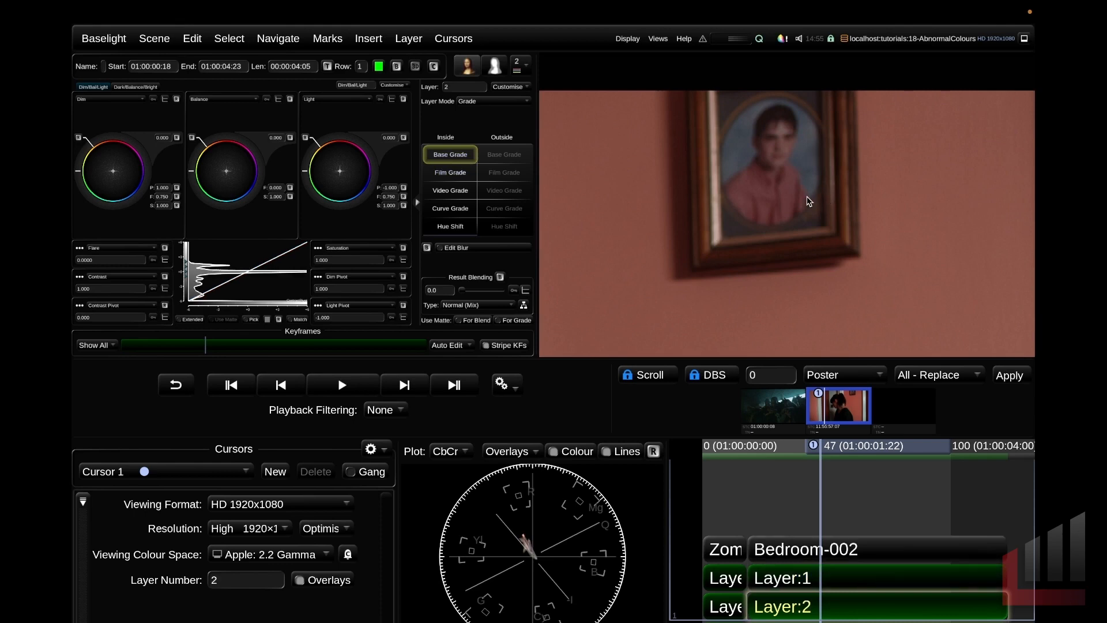
mouse_move(812, 196)
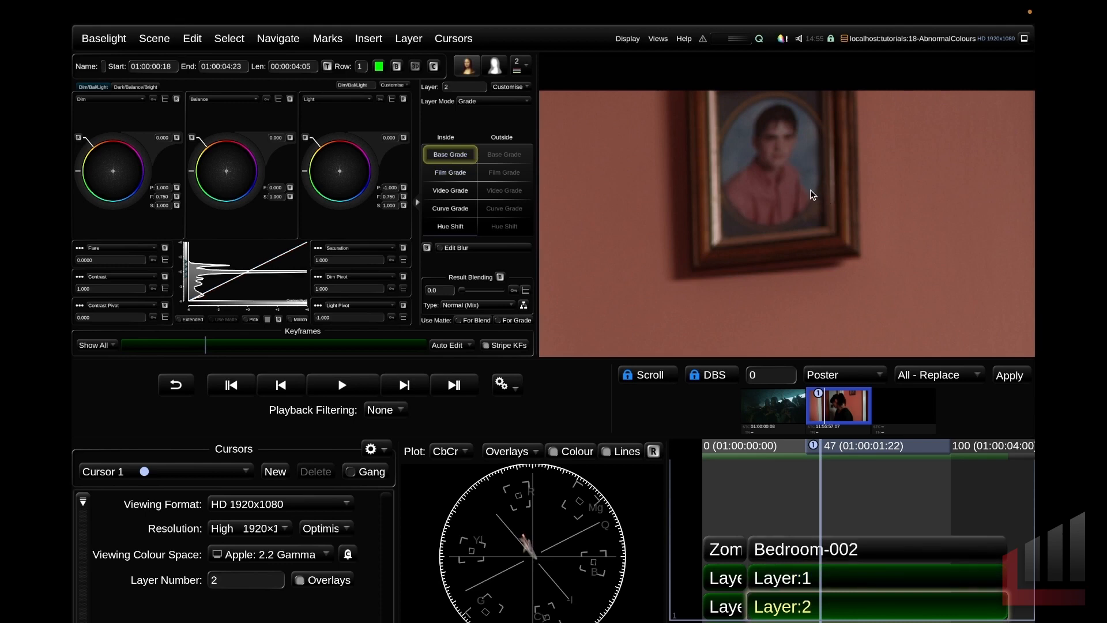
mouse_move(805, 199)
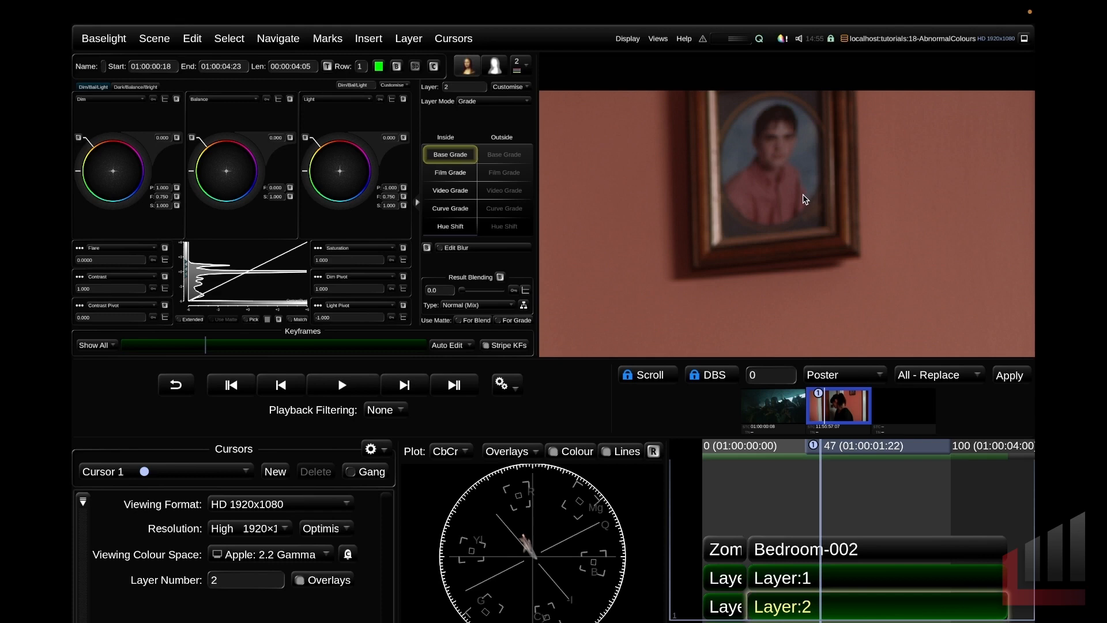
Step: Make layer 2 a Hue Shift grade and drag the blue hue toward cyan
left_click(450, 226)
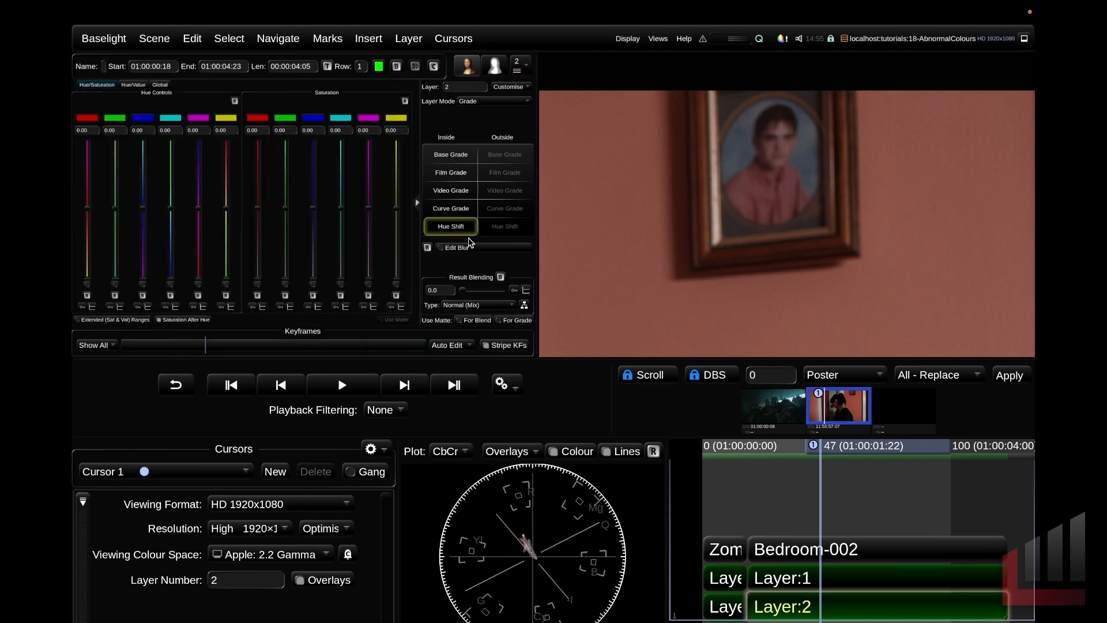
mouse_move(469, 242)
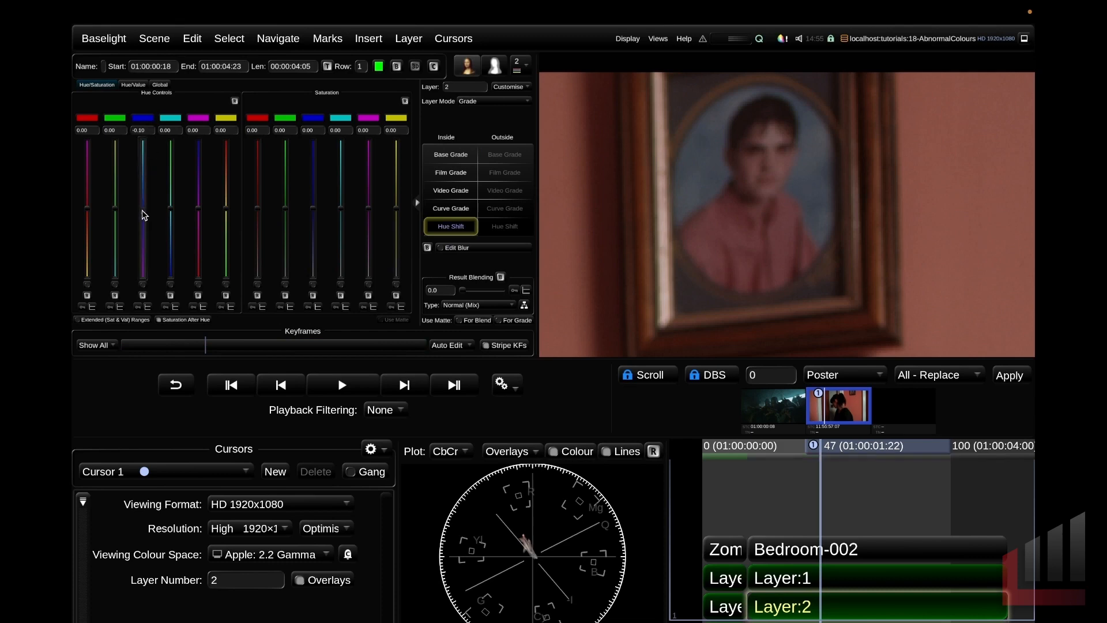
left_click_drag(142, 215, 148, 160)
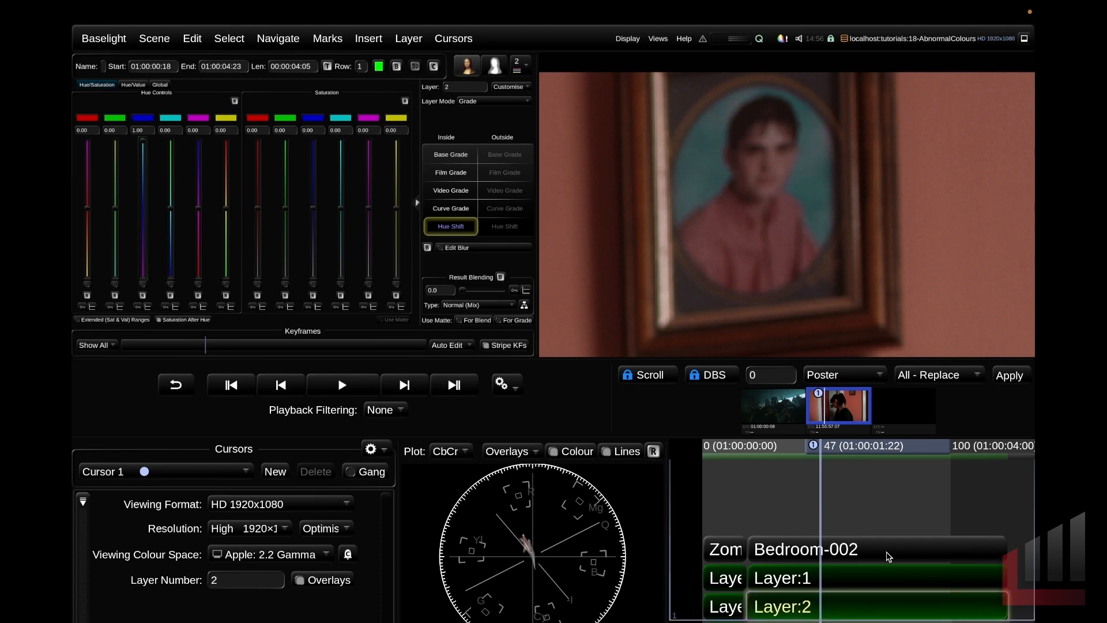
mouse_move(865, 236)
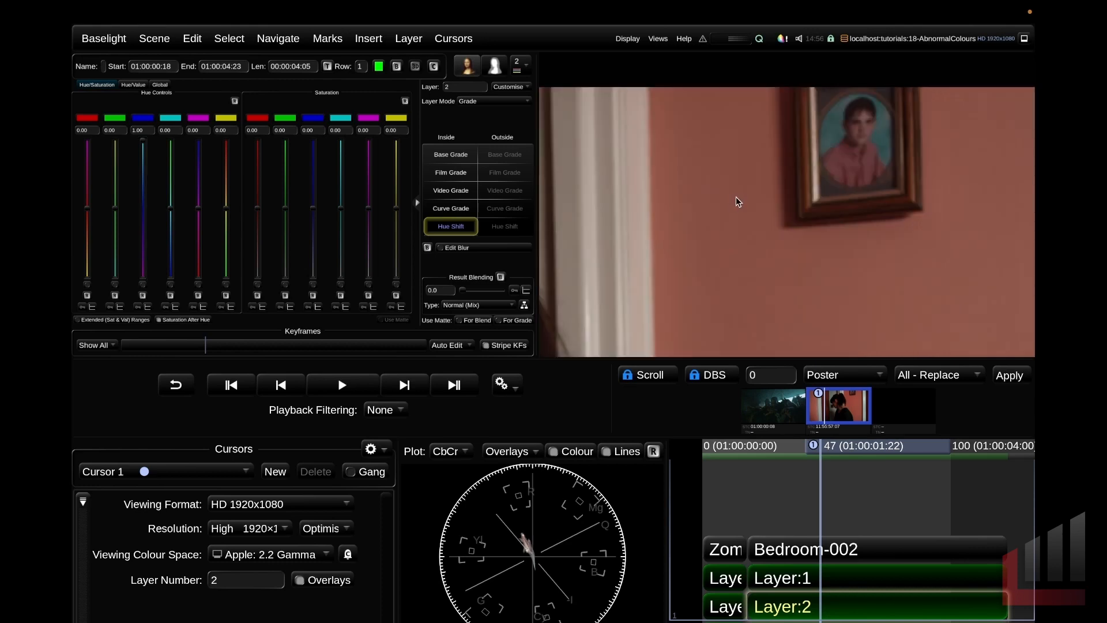
mouse_move(743, 209)
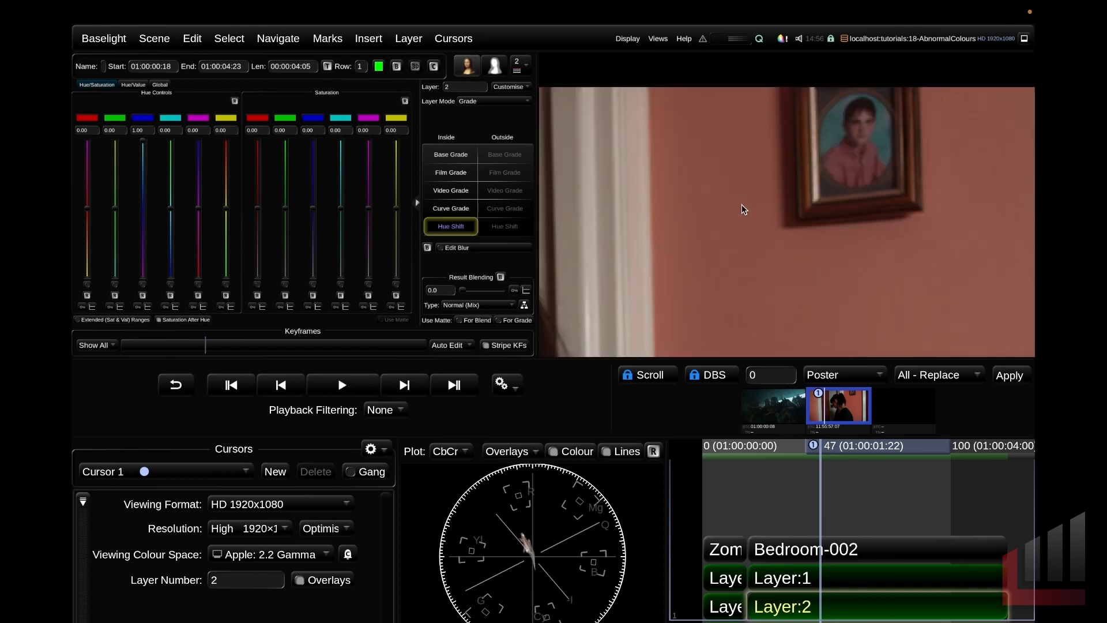
mouse_move(837, 215)
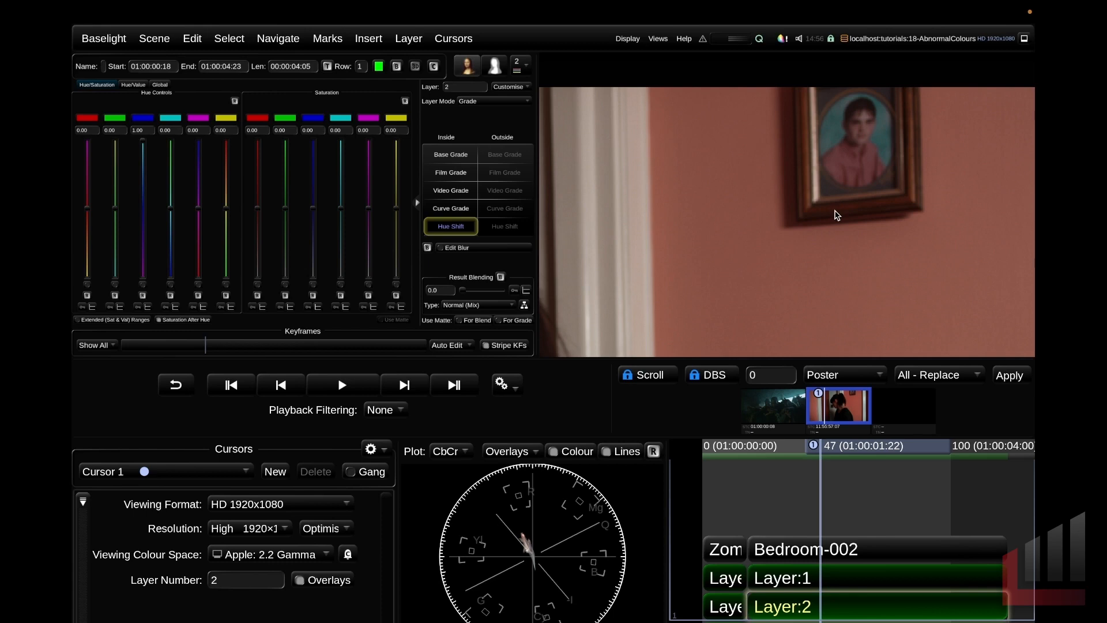
mouse_move(833, 210)
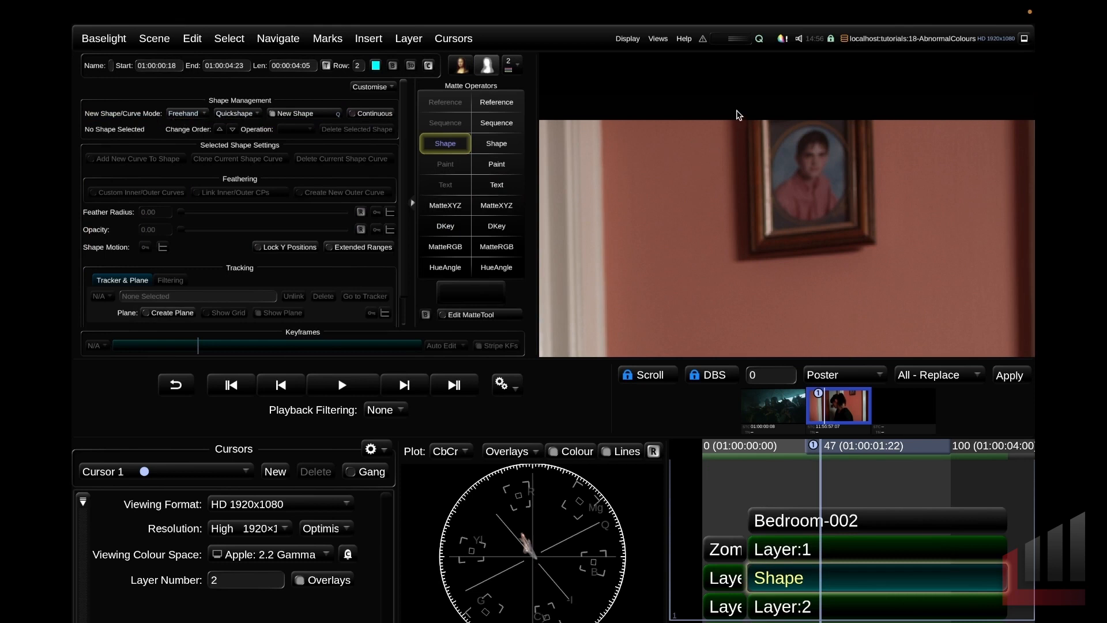
Step: Fit a rectangular Quickshape around the wall portrait, reselect Layer 2, and play the shot
left_click(907, 263)
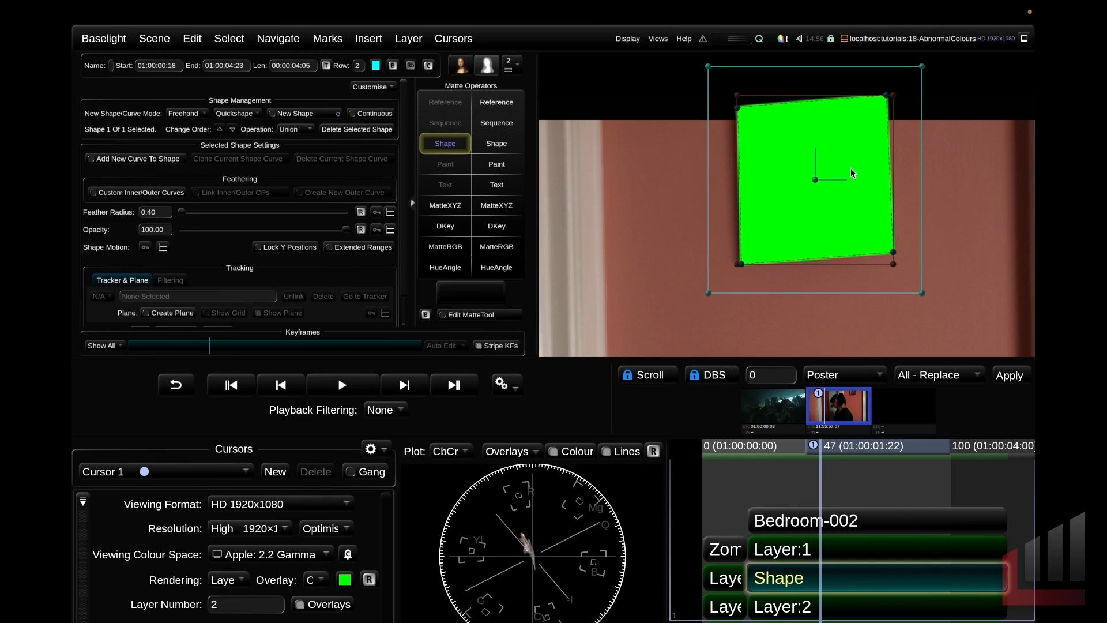
left_click_drag(183, 212, 207, 212)
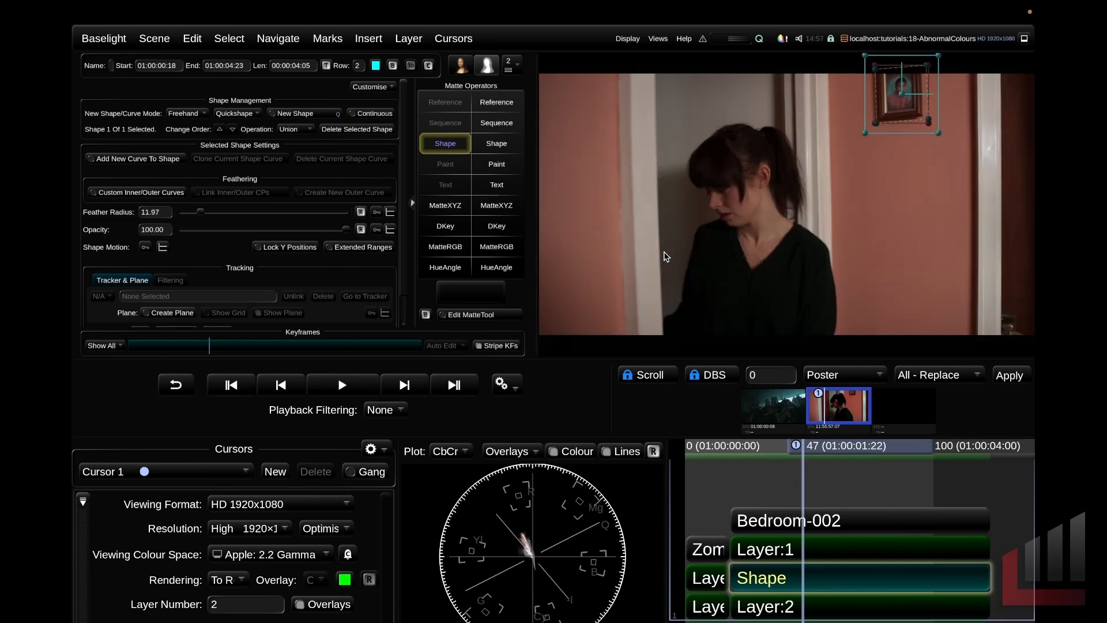
left_click(764, 606)
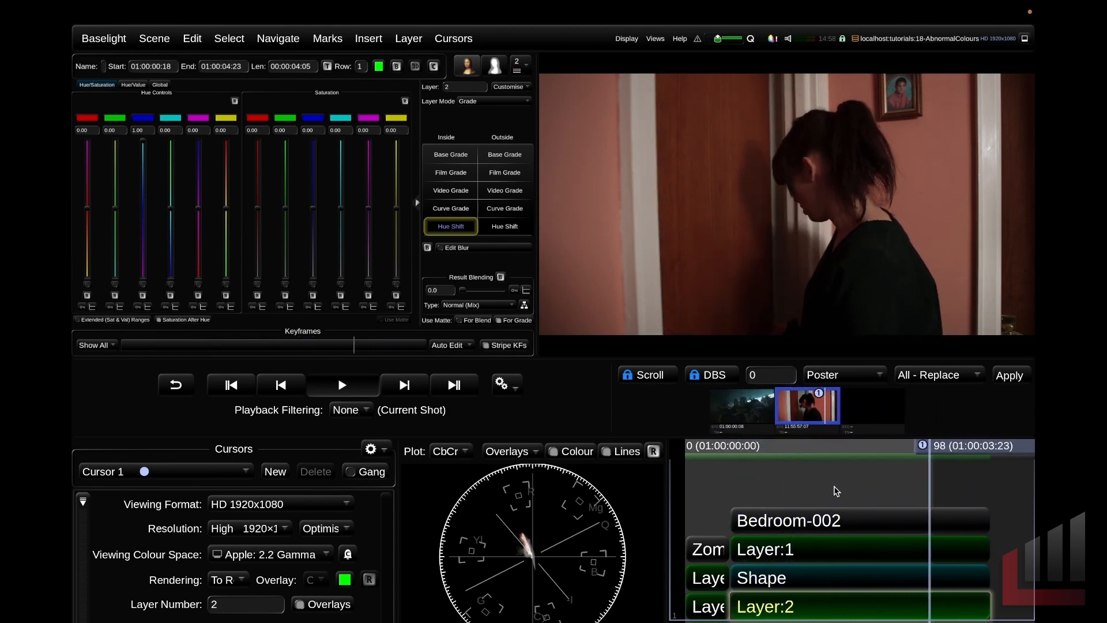
left_click(787, 446)
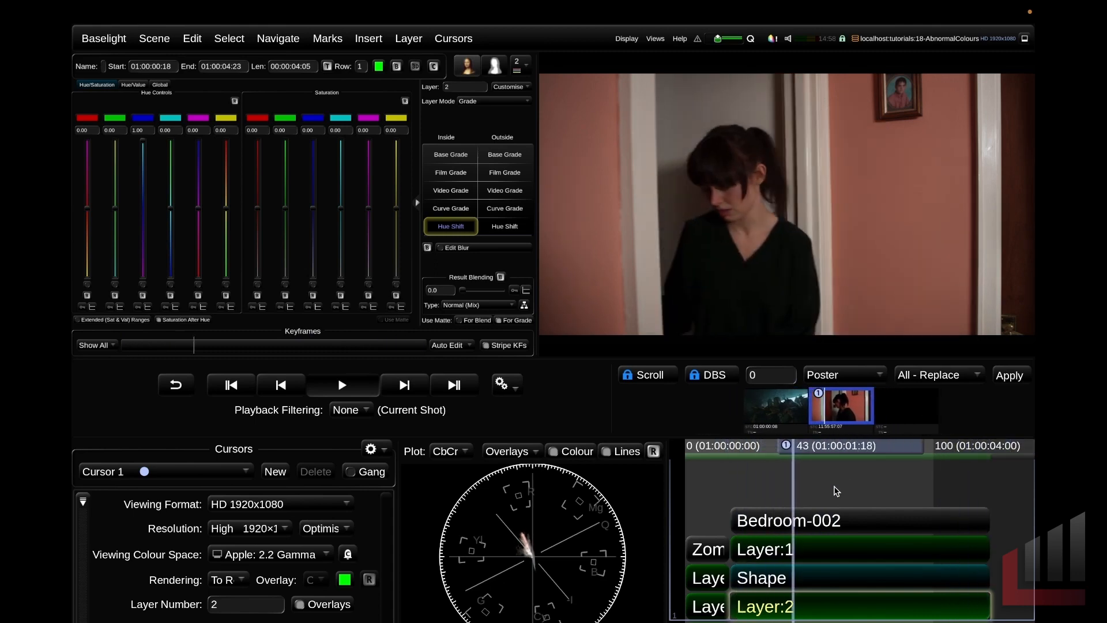